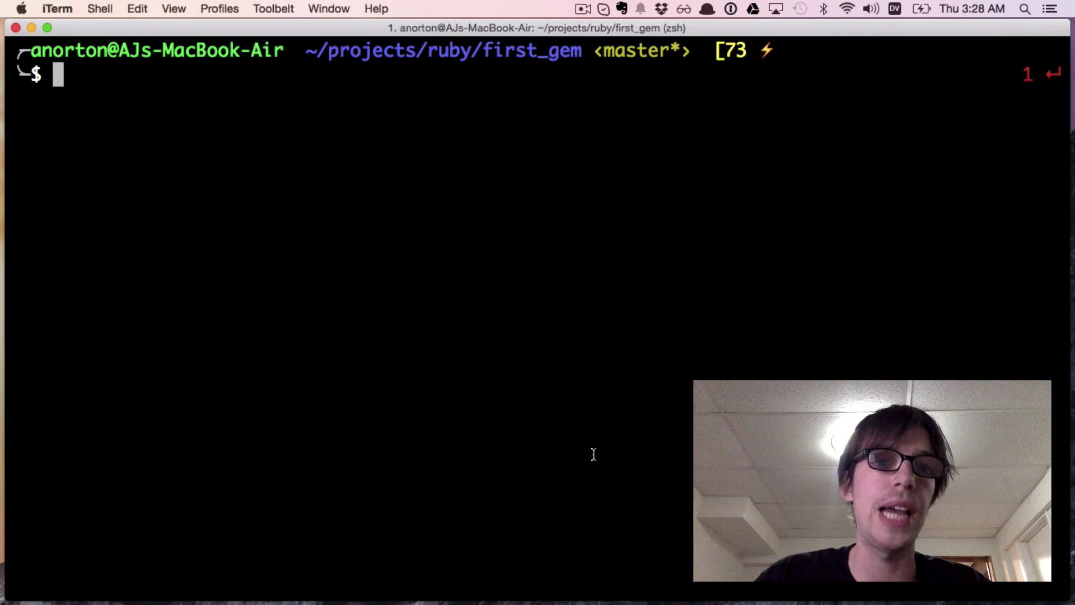
# - Open the project in Vim, select spec_helper.rb's require 'first_gem' line, and start hello.rb
pyautogui.write('vim .')
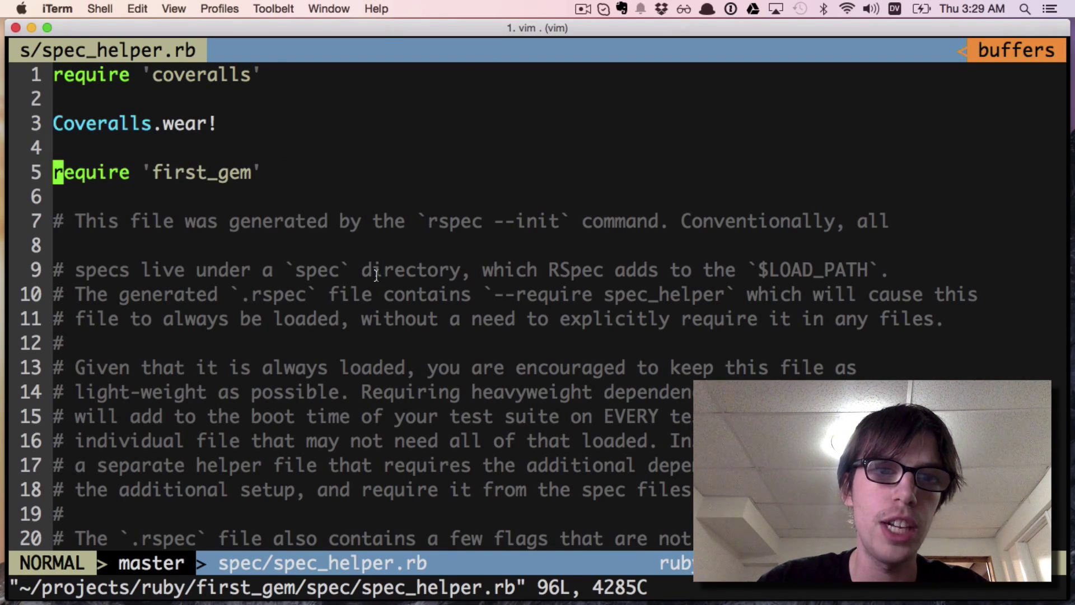
pyautogui.press('V')
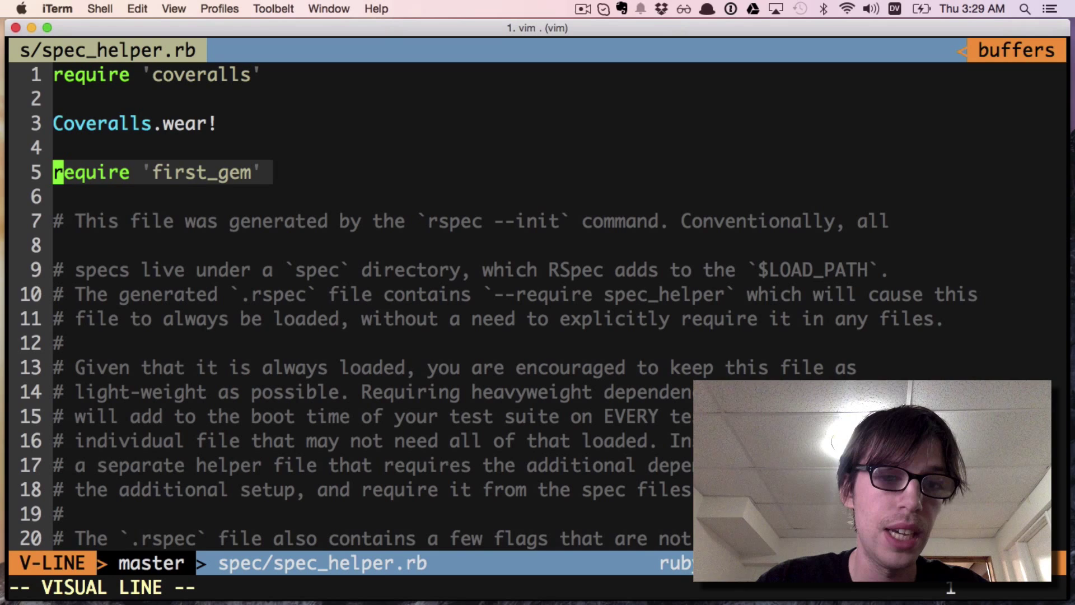
pyautogui.press('j')
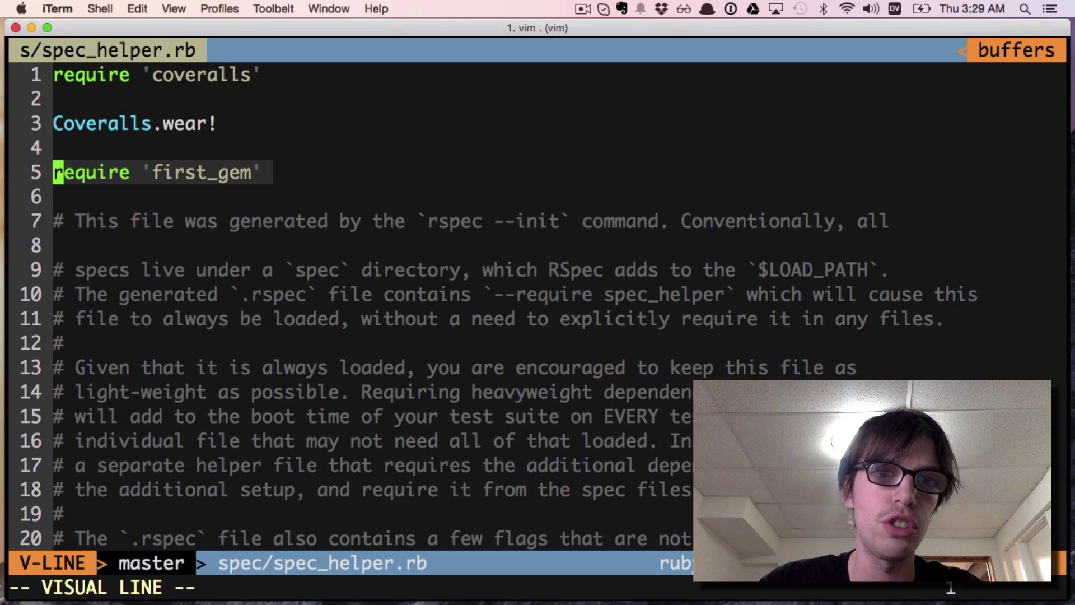
pyautogui.press('Escape')
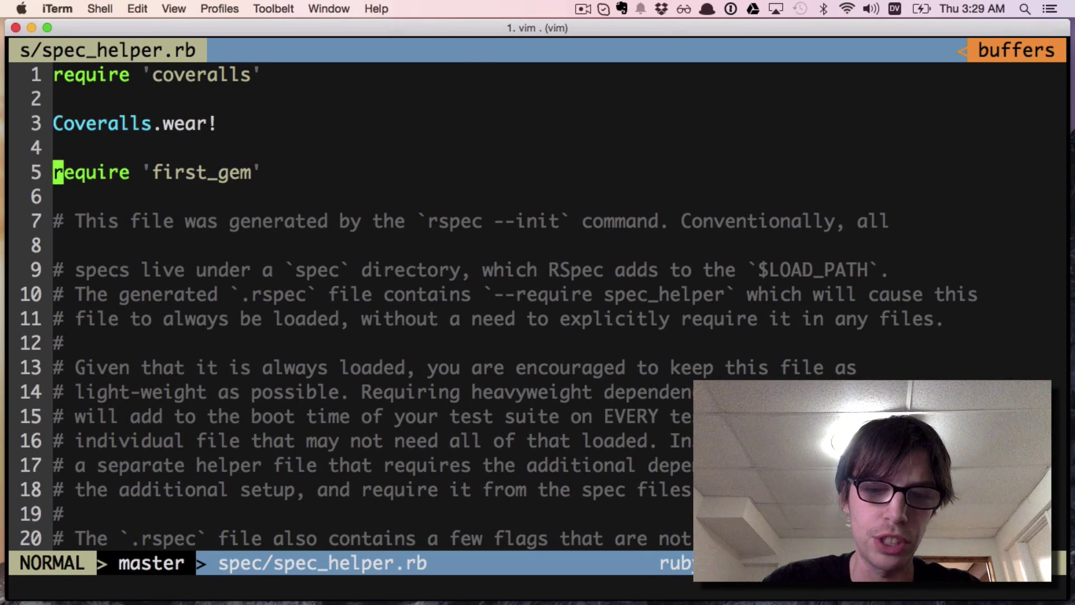
pyautogui.write('hel')
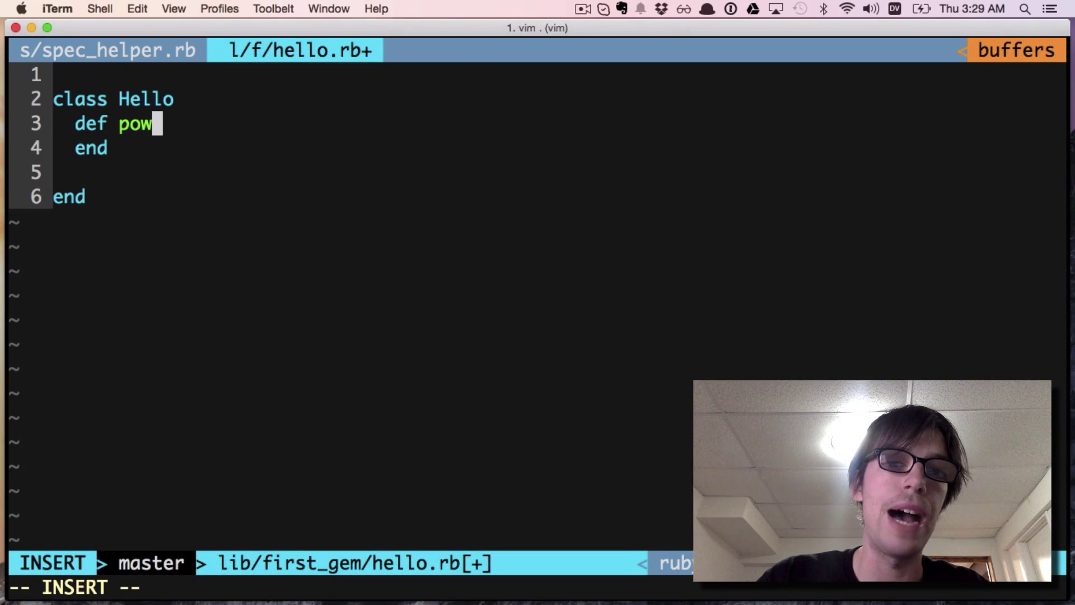
# - Add a pow(a, b) method returning a ** b to the Hello class
pyautogui.write('(a, b')
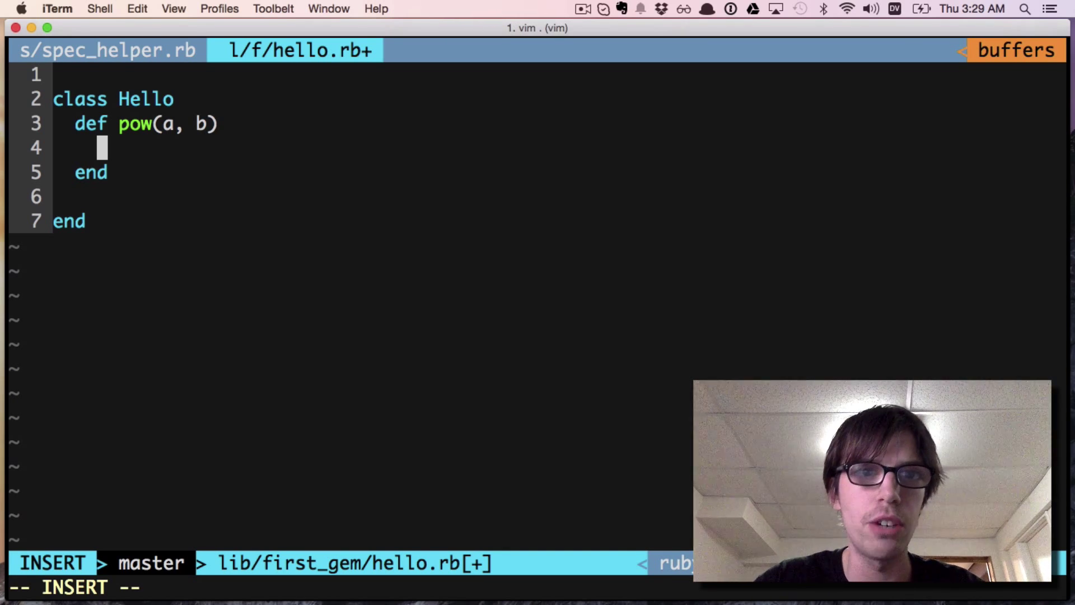
pyautogui.write('a **')
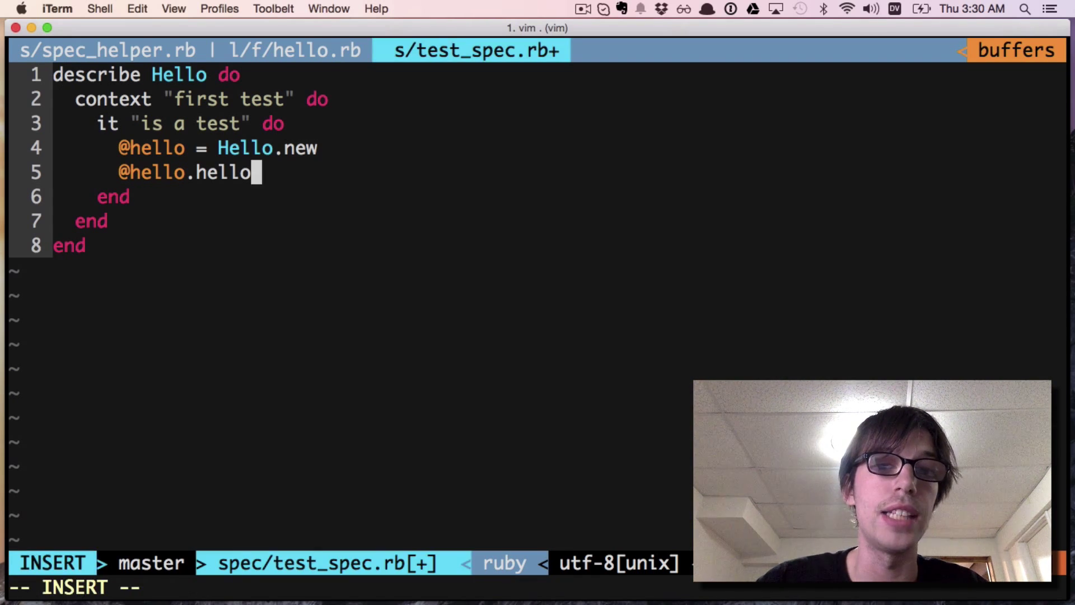
pyautogui.write('pow')
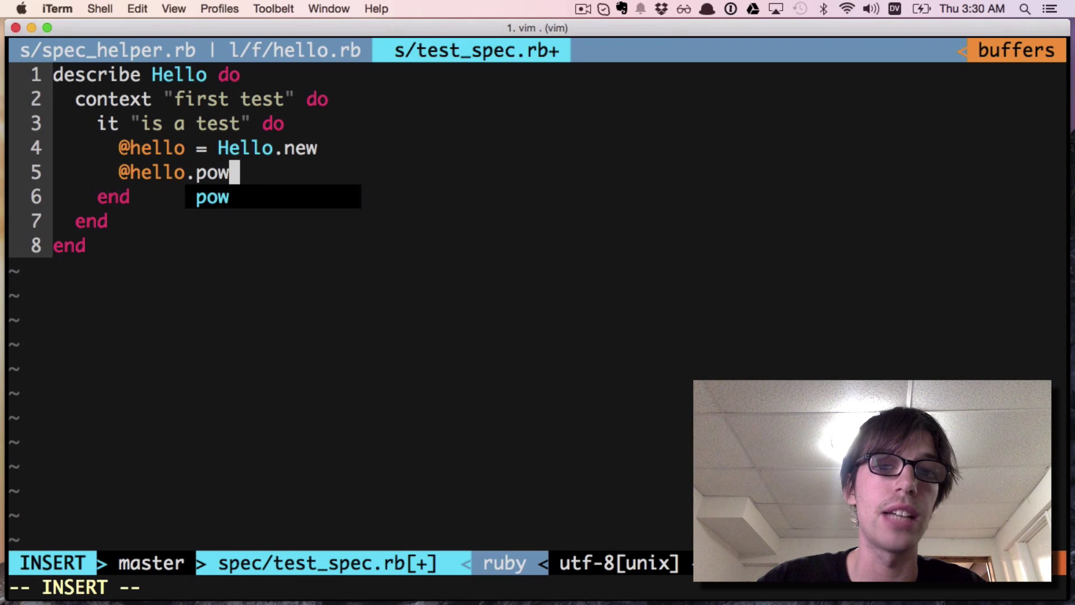
pyautogui.press('Escape')
pyautogui.write('expe')
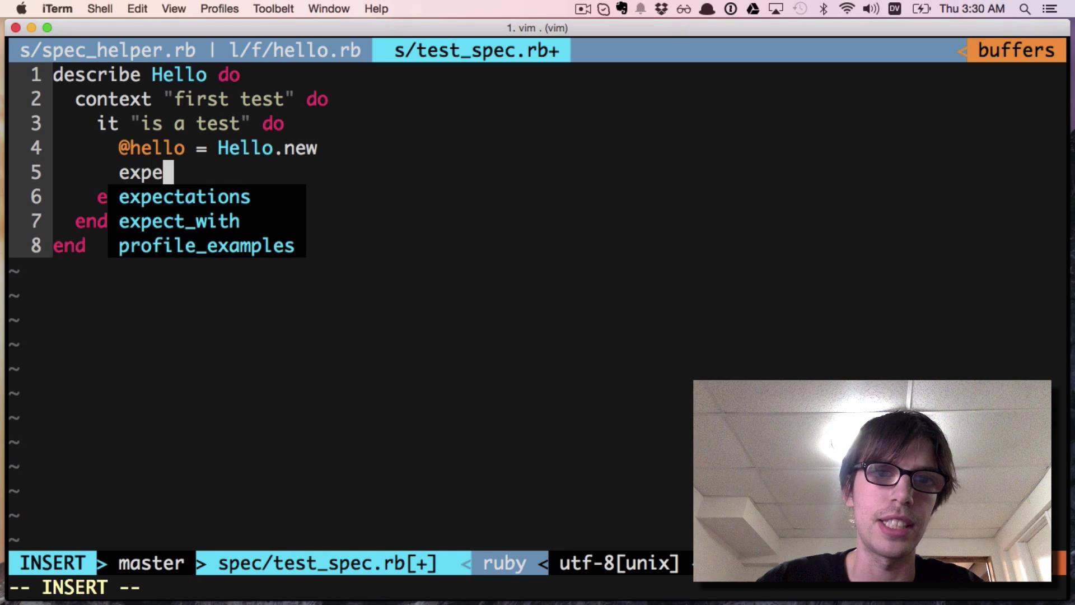
pyautogui.write('ct()')
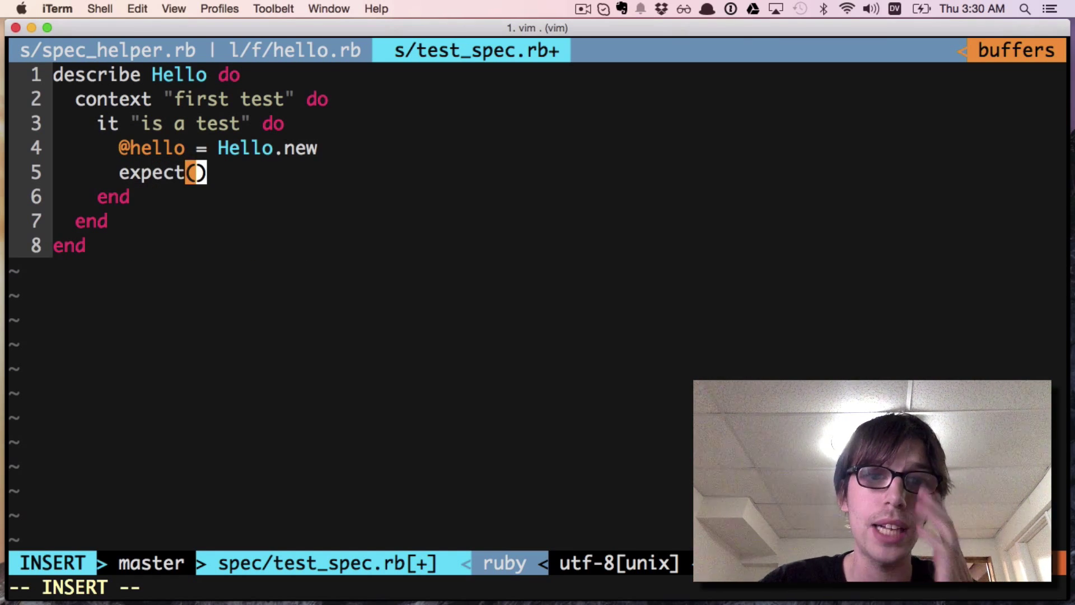
pyautogui.write('@')
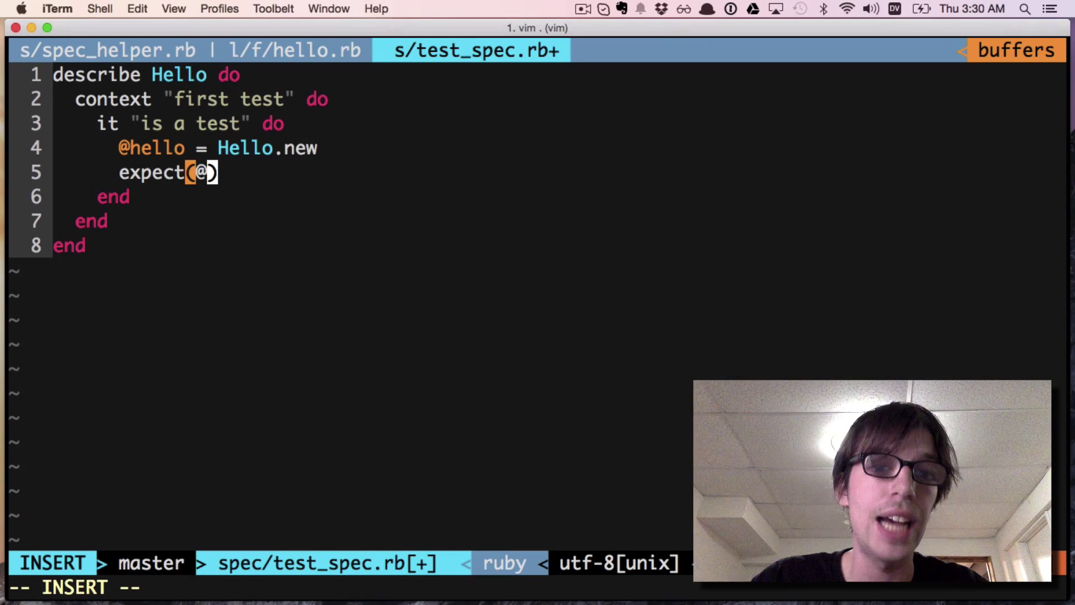
pyautogui.write('hello.p')
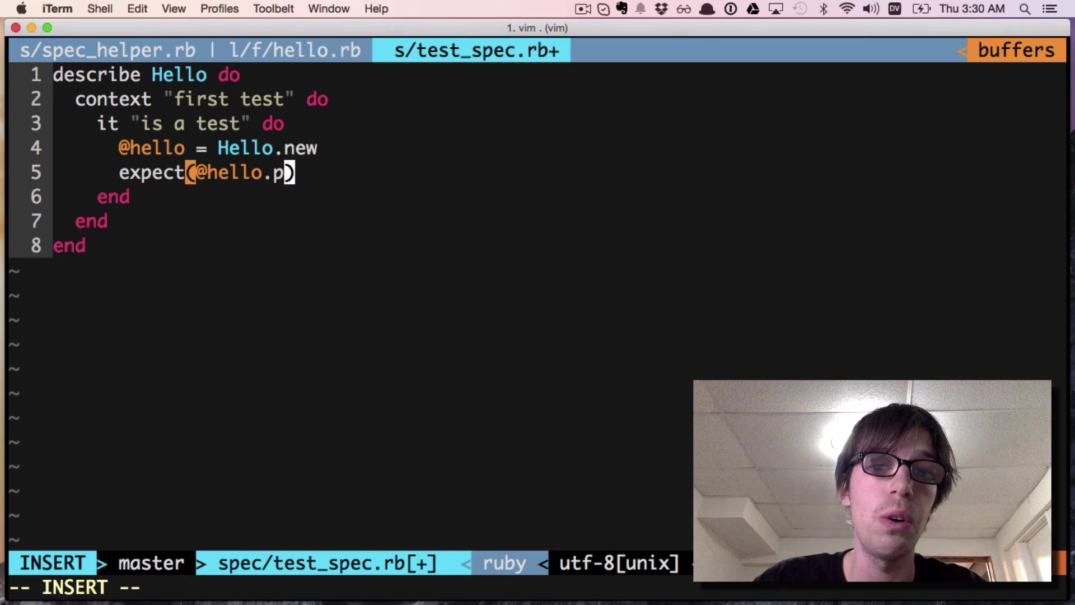
pyautogui.write('ow(3)')
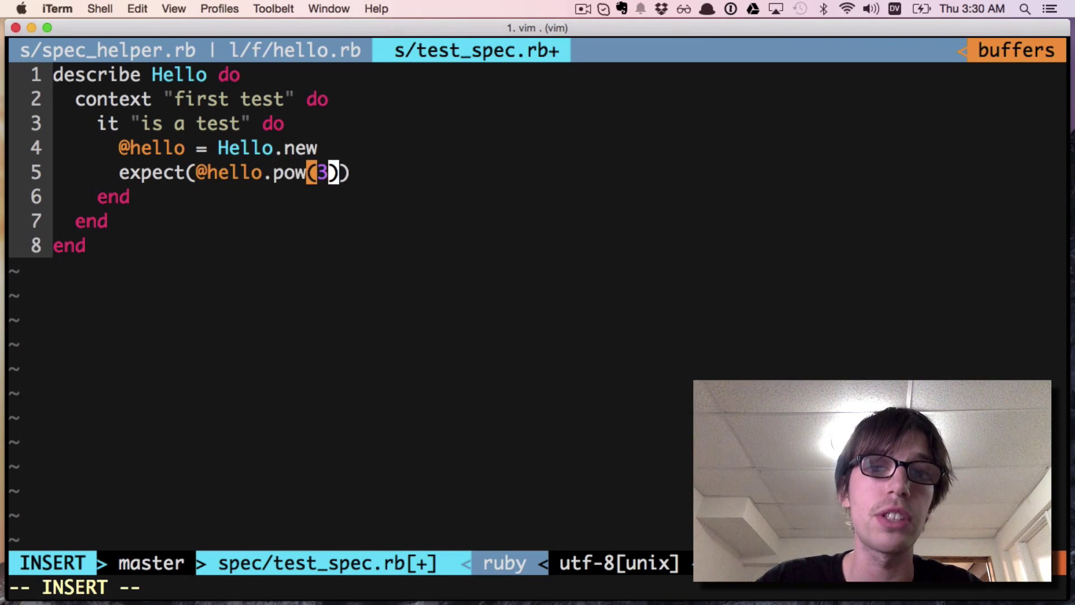
pyautogui.write(', 2')
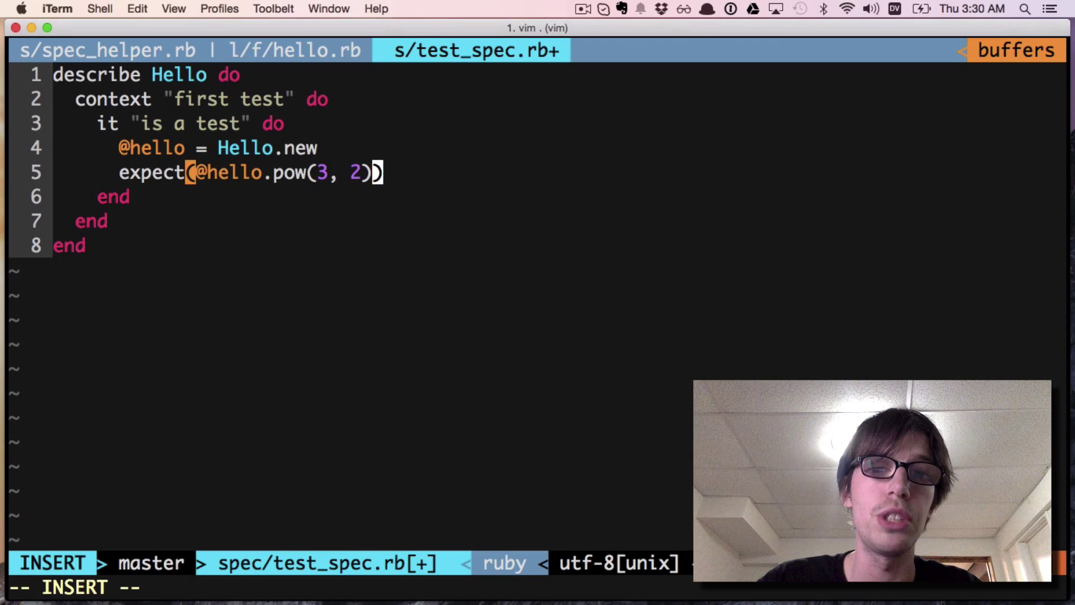
pyautogui.write(').to e')
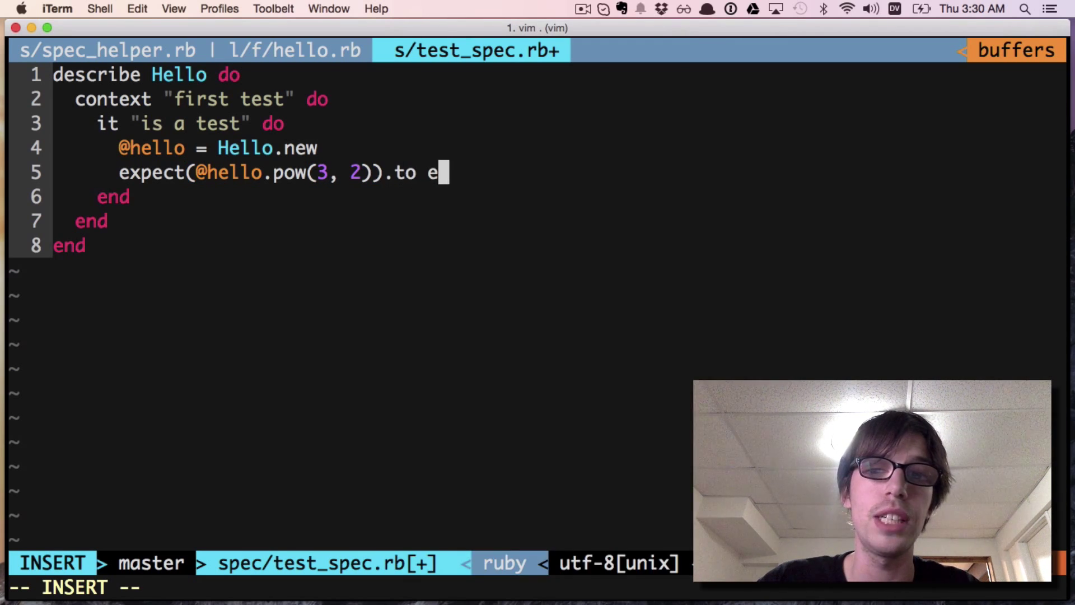
pyautogui.write('ql(9)')
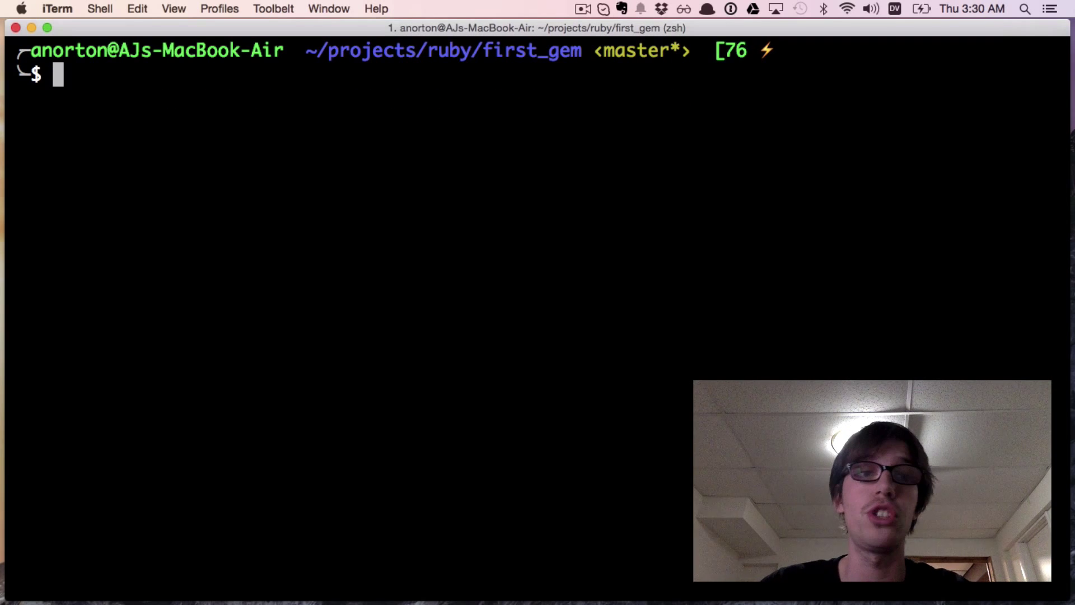
# - Run rake build and see it abort on the TODO gemspec description
pyautogui.write('rake')
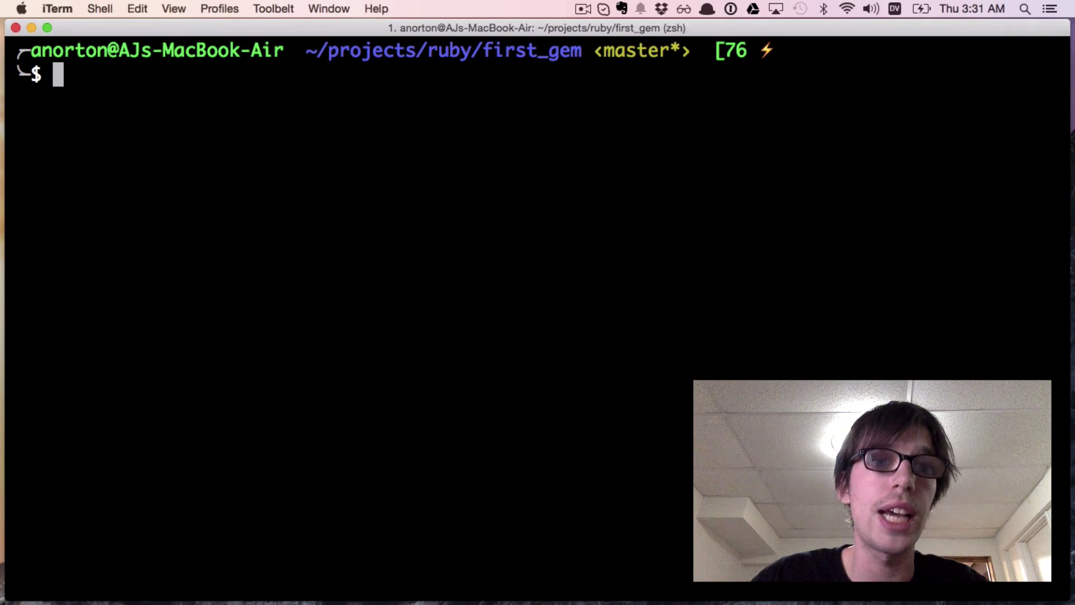
pyautogui.write('rake build')
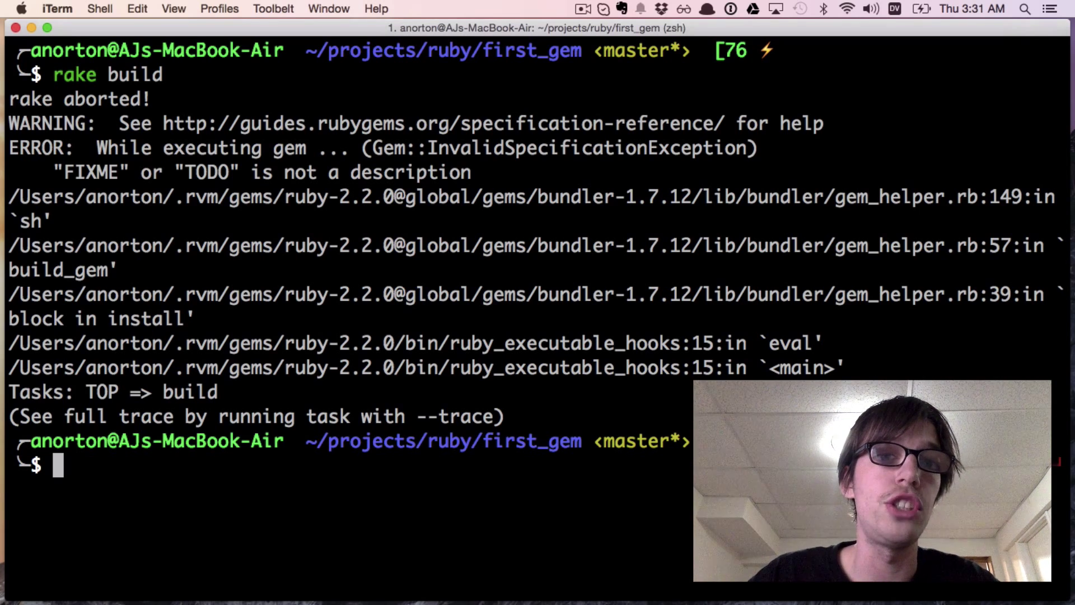
pyautogui.moveTo(310, 104)
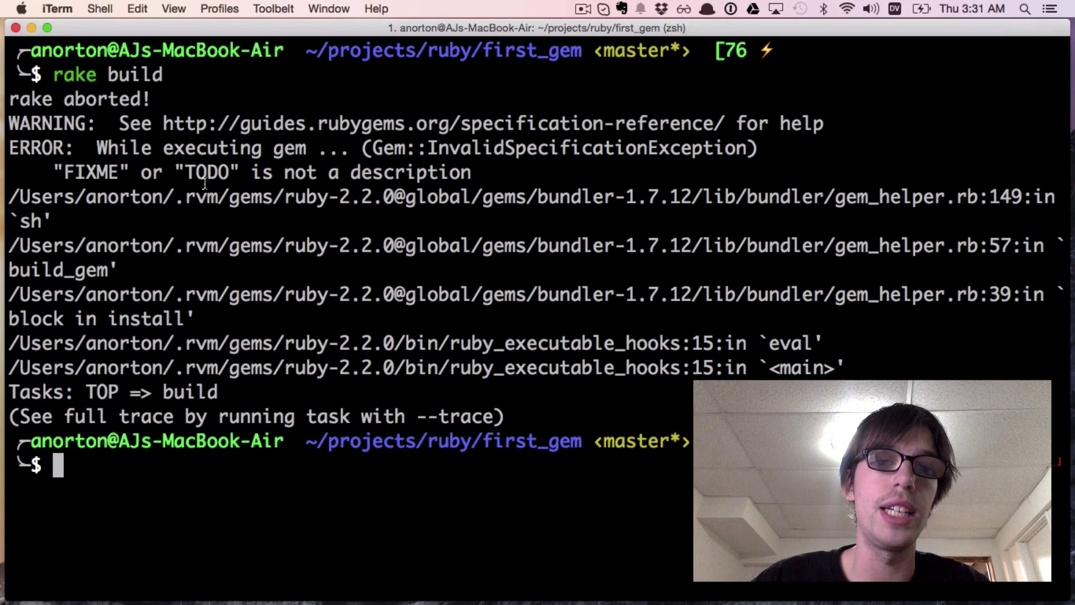
# - Open first_gem.gemspec in Vim and set spec.summary to 'first Gem'
pyautogui.write('vim')
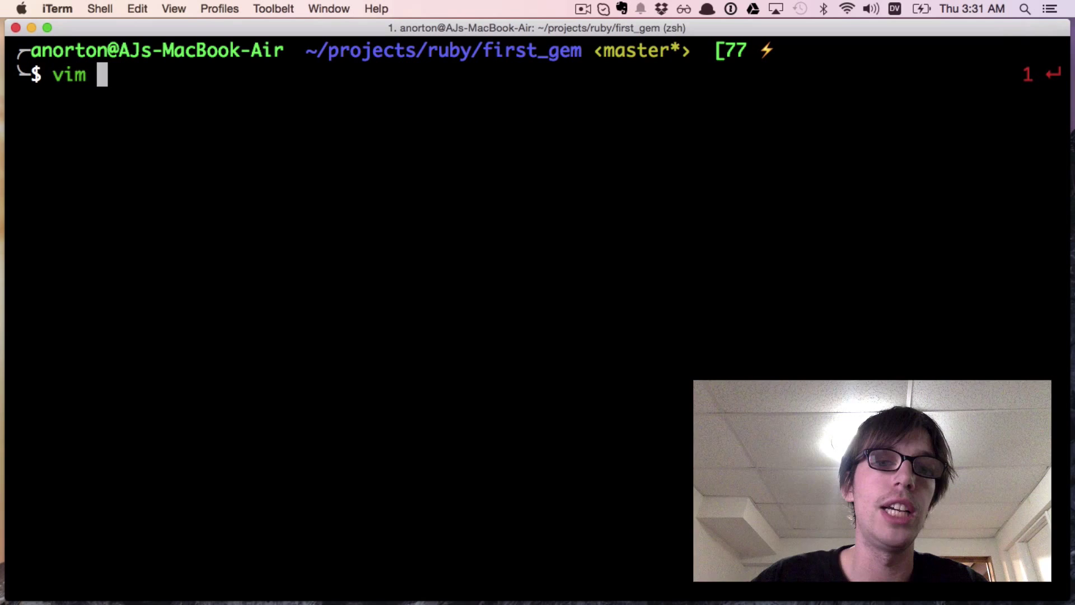
pyautogui.write('first_gem.gemspec')
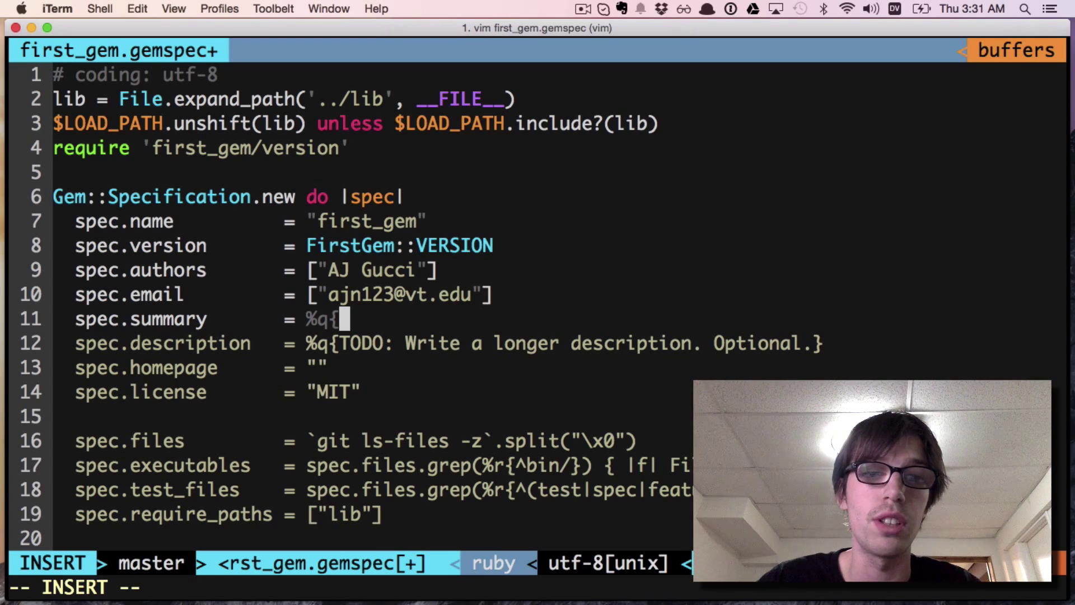
pyautogui.write('firstn')
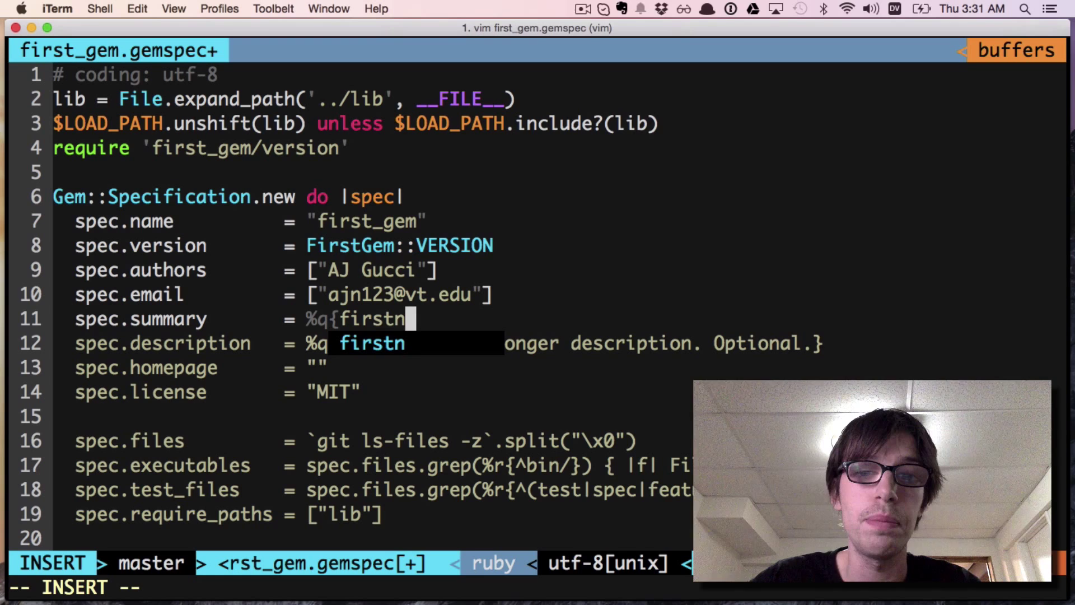
pyautogui.press('Escape')
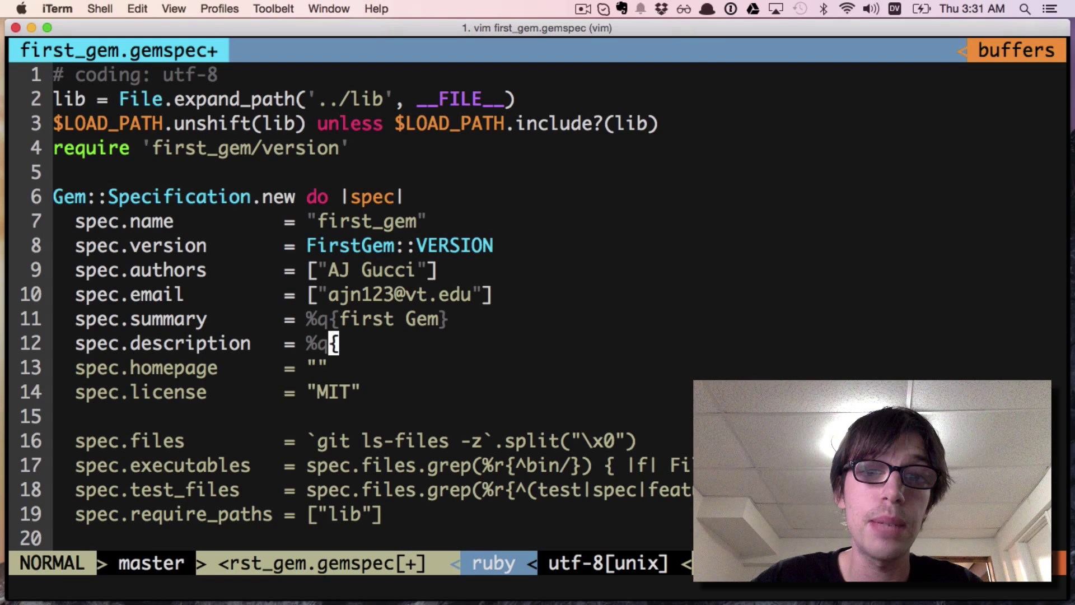
# - Replace the TODO description with real text and save the gemspec
pyautogui.press('i')
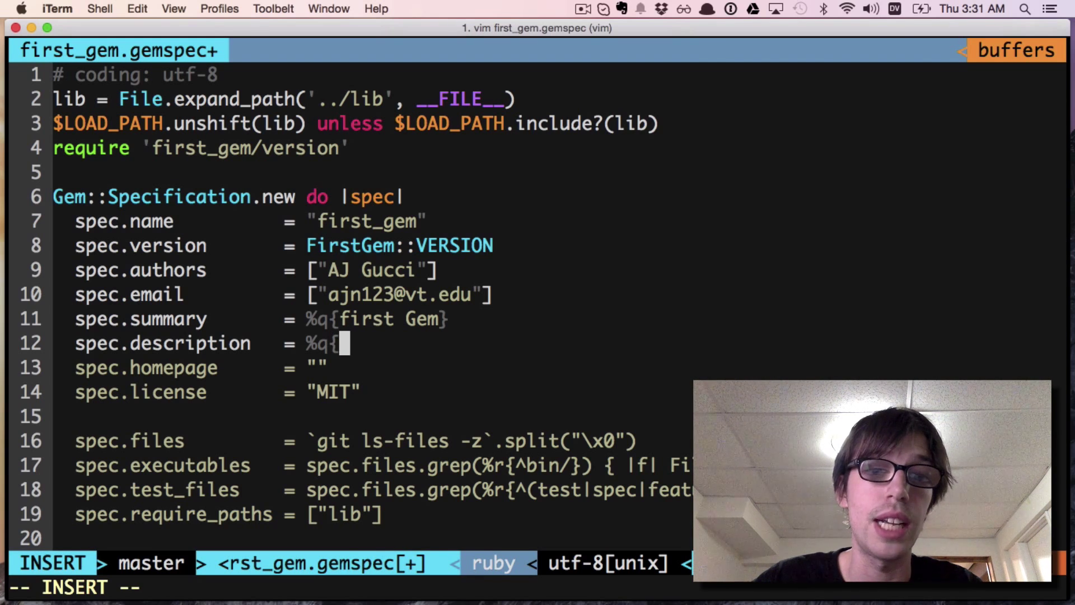
pyautogui.write('this')
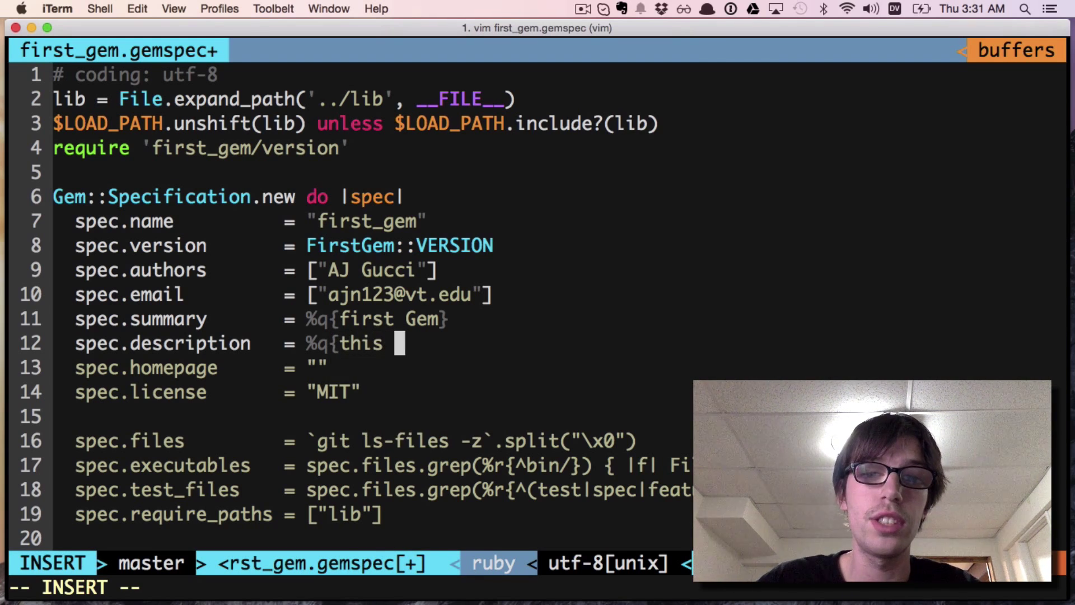
pyautogui.write('gives you the power of a nume')
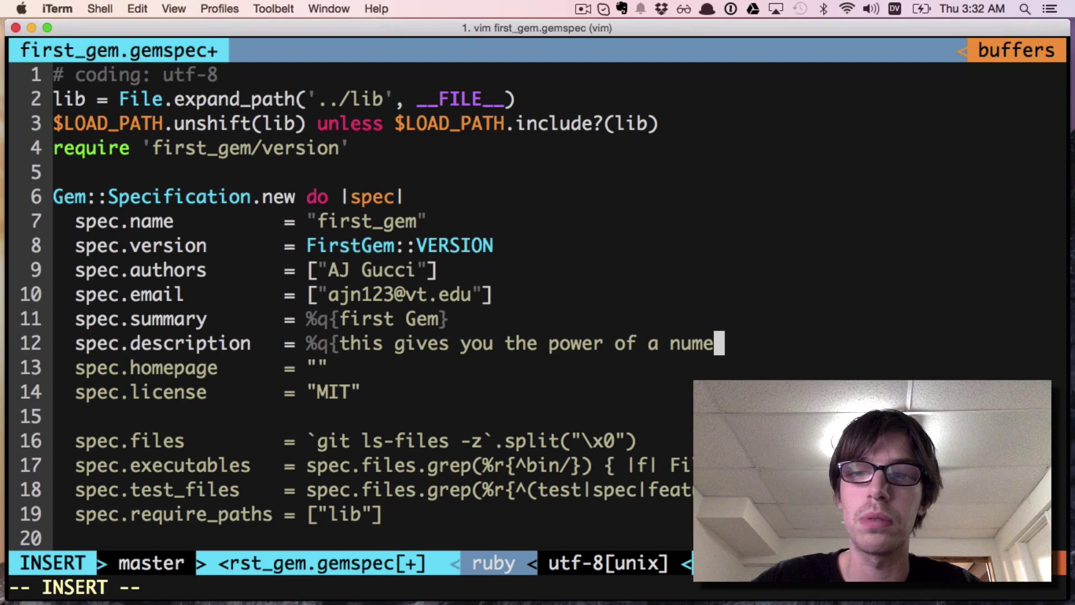
pyautogui.press('Escape')
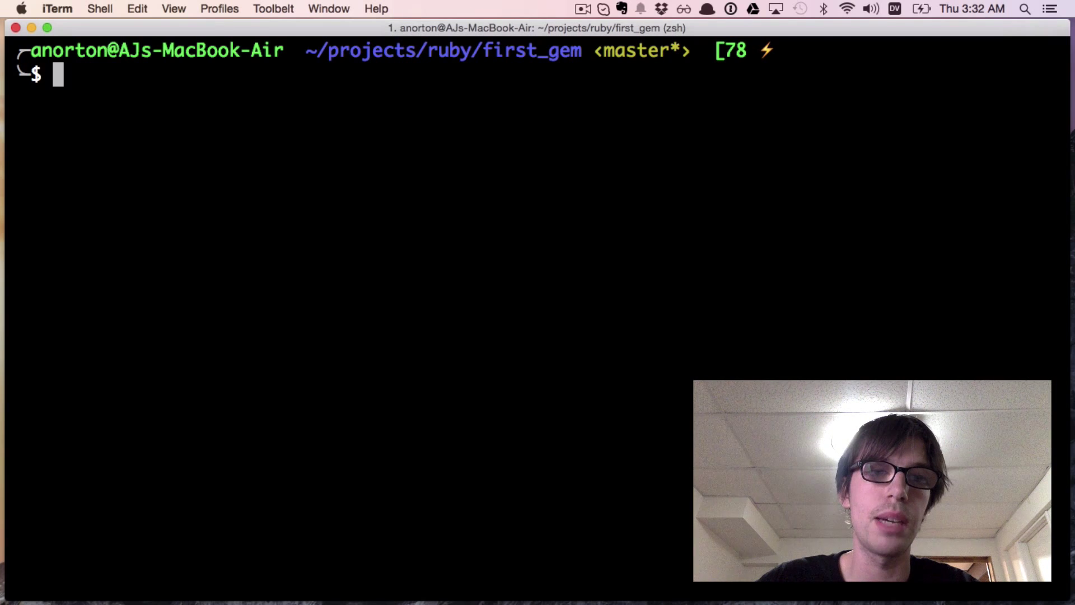
# - Package pkg/first_gem-0.0.1.gem with rake build and reopen Vim on the project
pyautogui.write('rake')
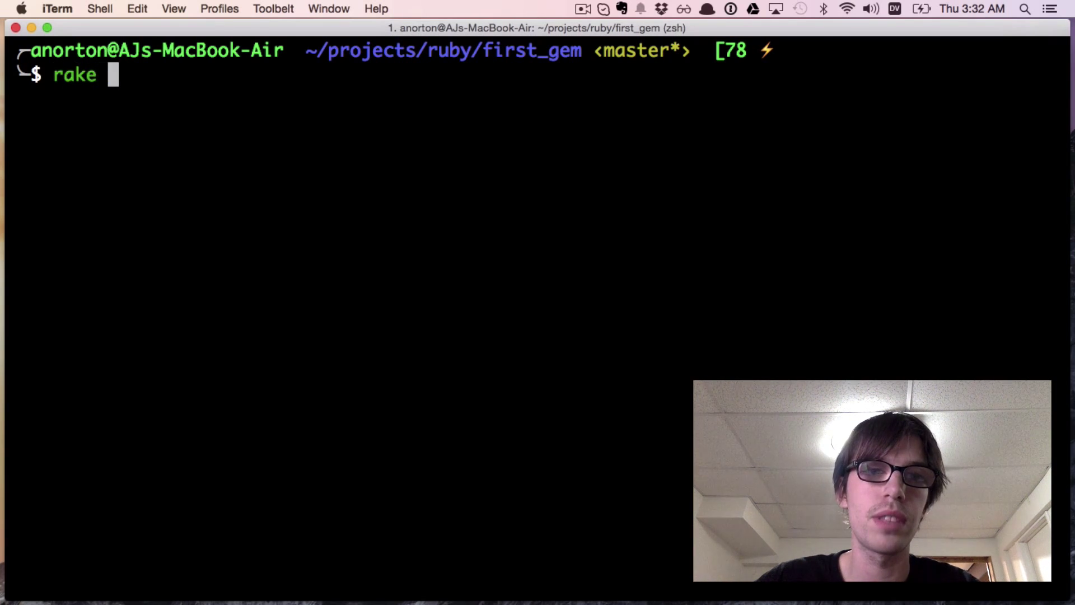
pyautogui.write('build')
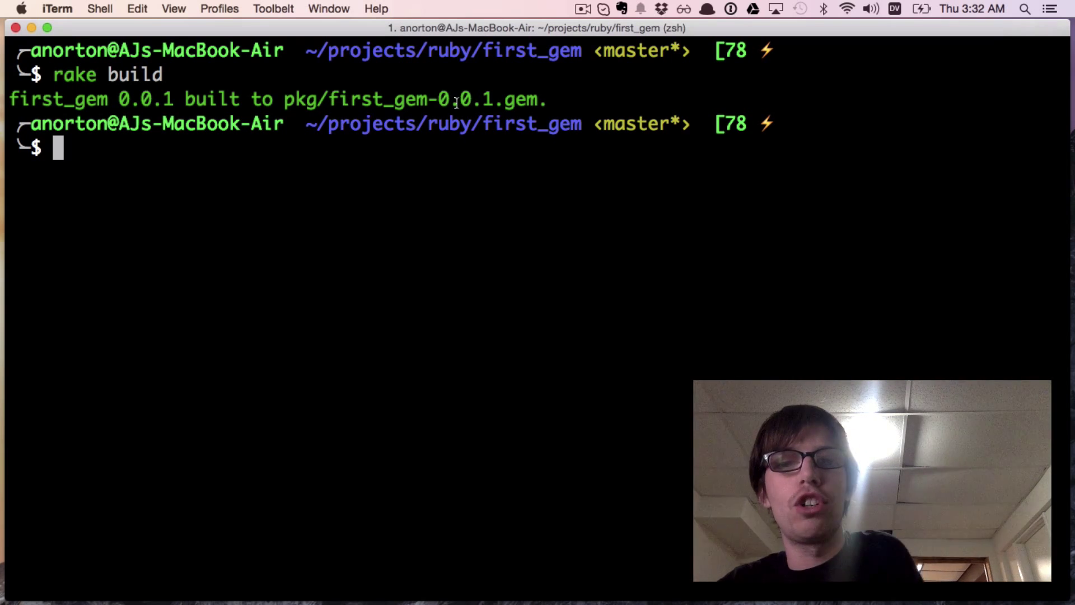
pyautogui.write('vim .')
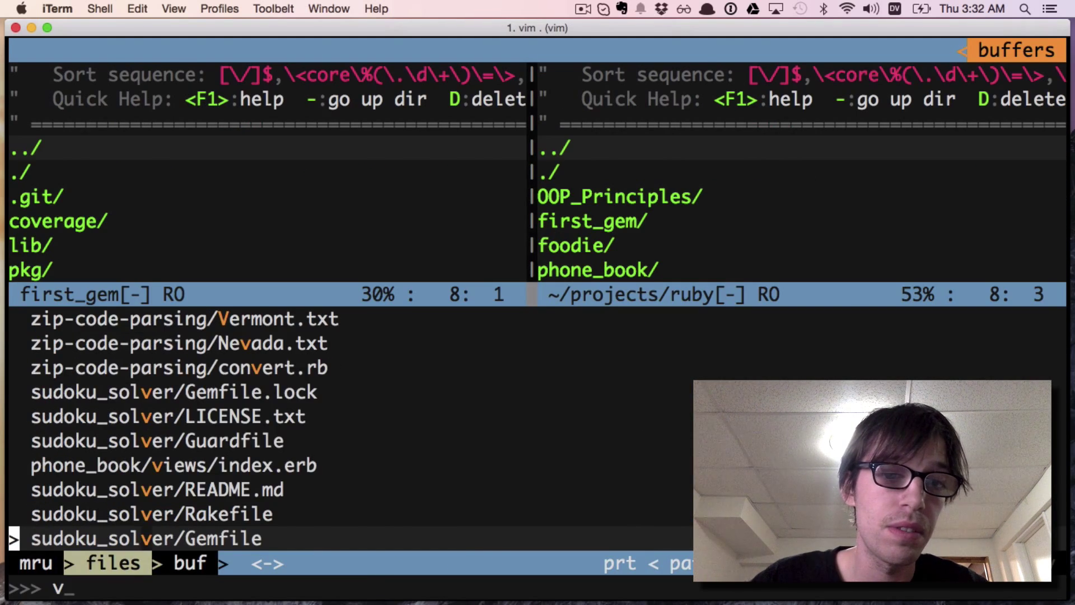
# - Leave Vim and change into pkg/ to list first_gem-0.0.1.gem
pyautogui.write('ersion')
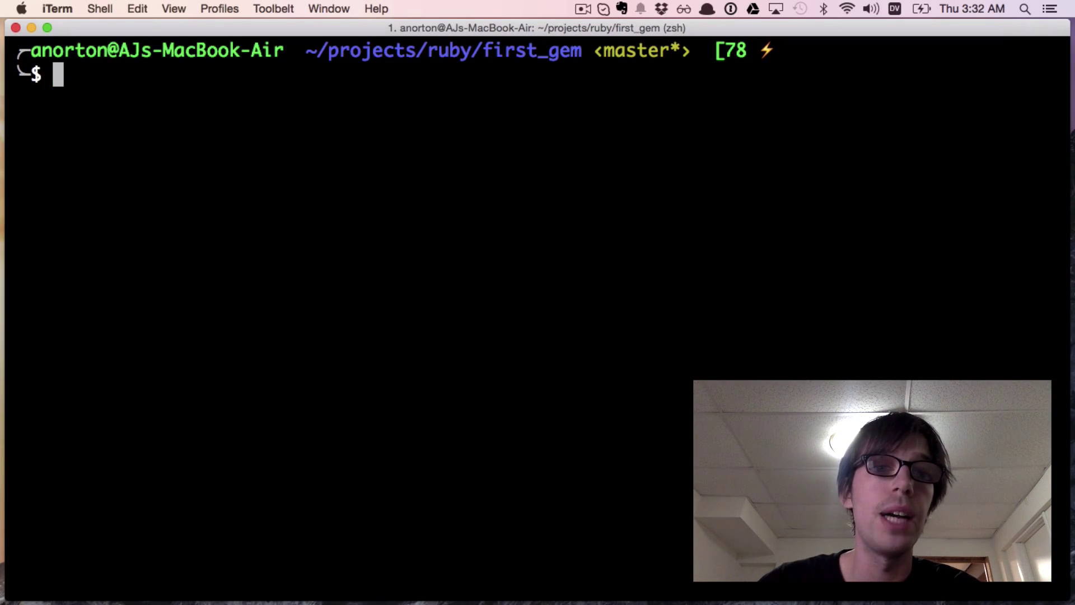
pyautogui.write('cd pkg/')
pyautogui.write('la')
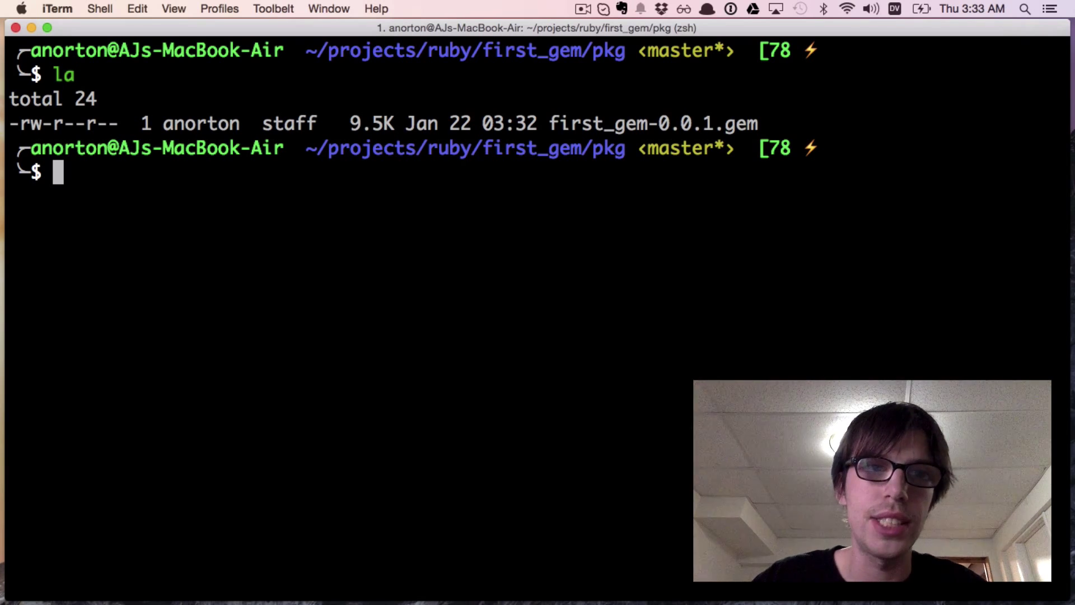
# - Review first_gem.gemspec and check git status for the three modified files
pyautogui.write('rake')
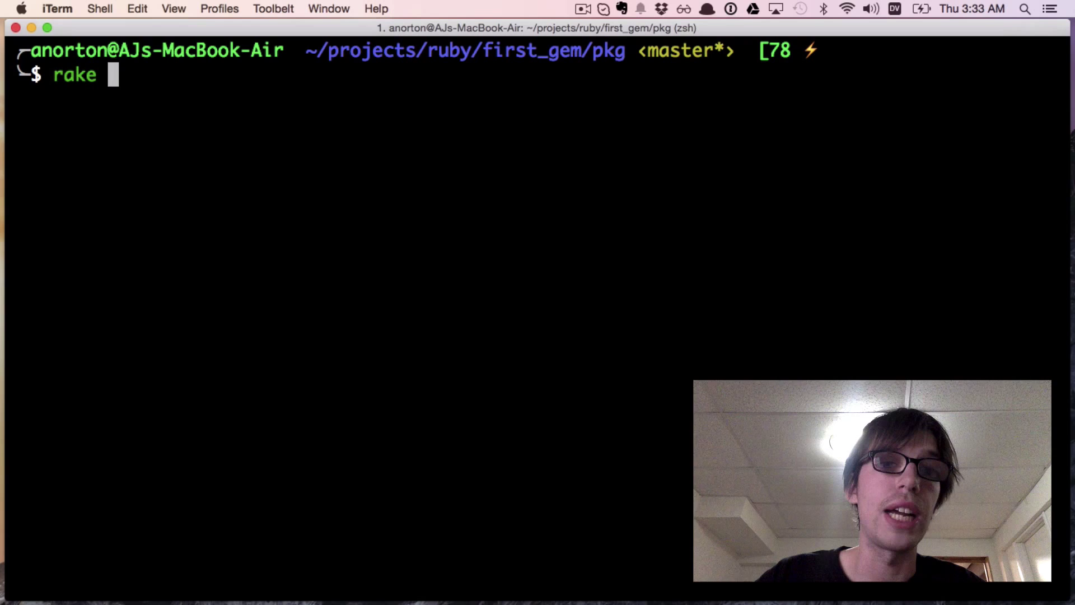
pyautogui.write('release')
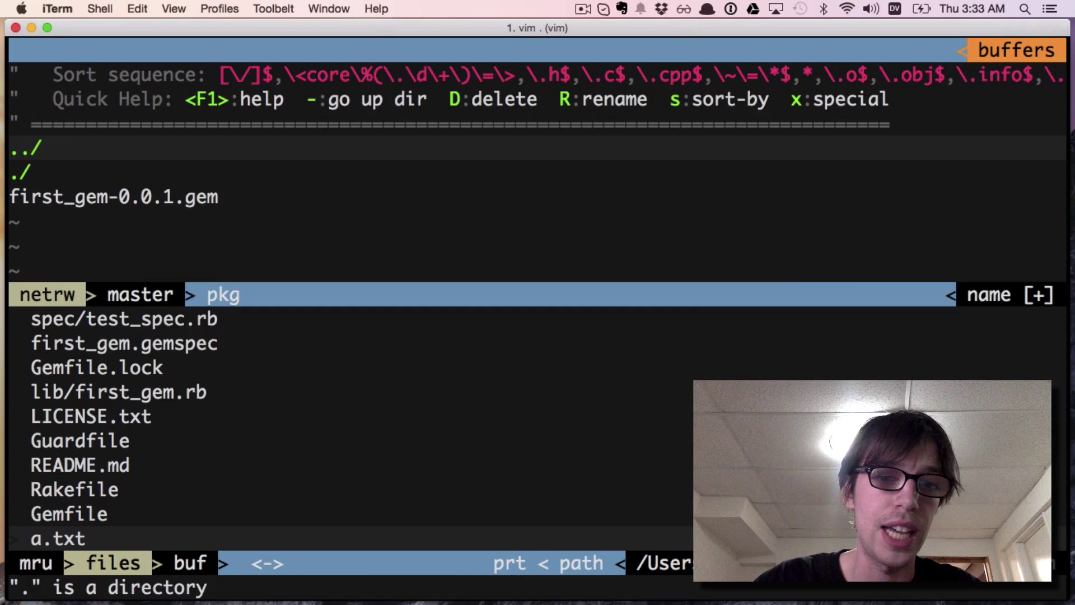
pyautogui.click(123, 343)
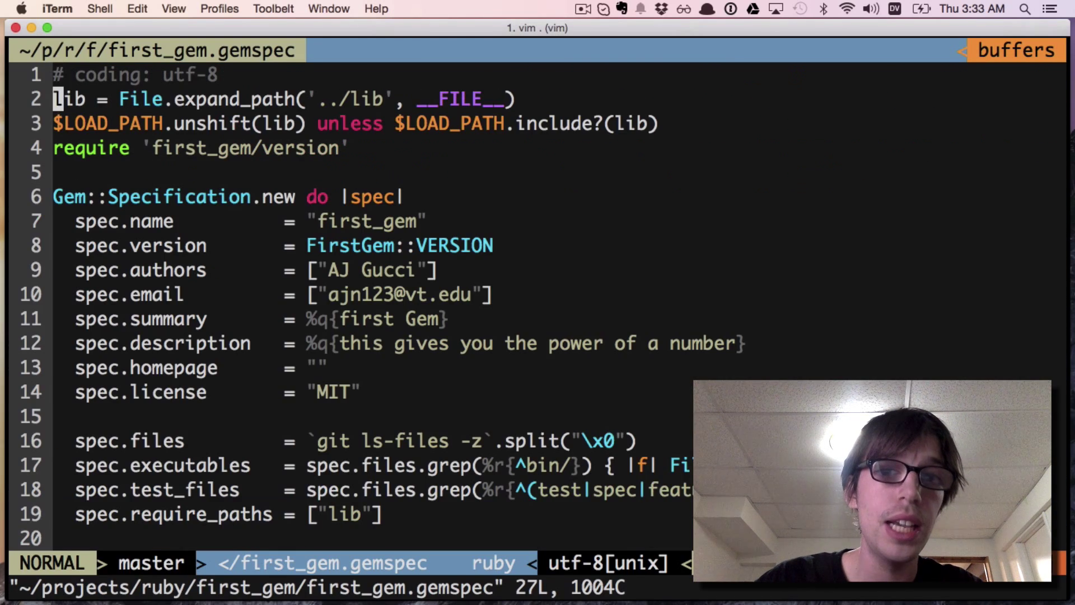
pyautogui.scroll(-3)
pyautogui.write('g s')
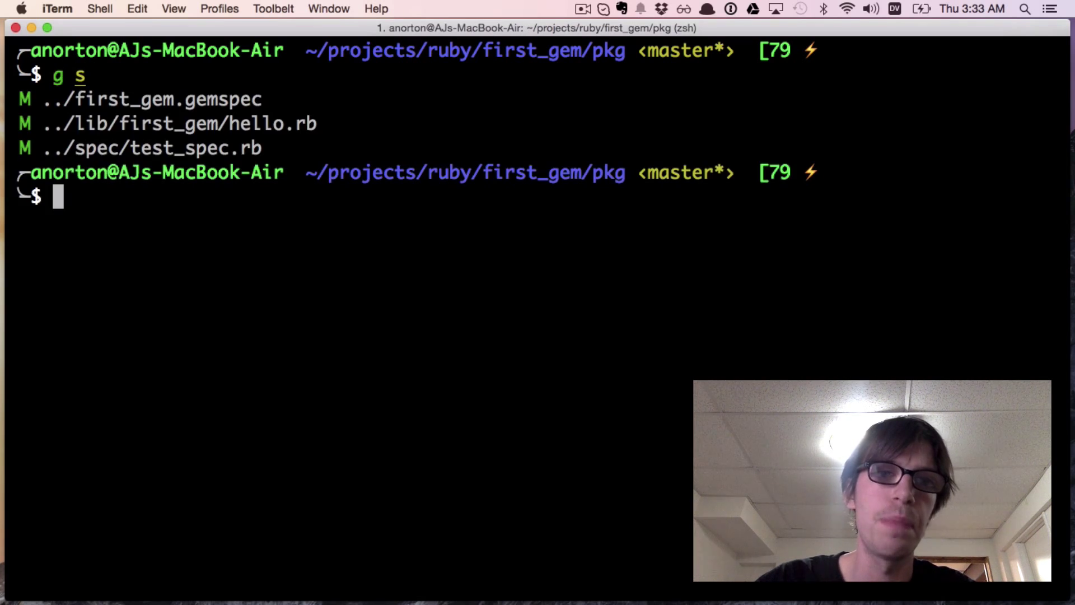
# - Commit as 'releasing gem', push, and attempt rake release, hitting a permission error
pyautogui.write('git')
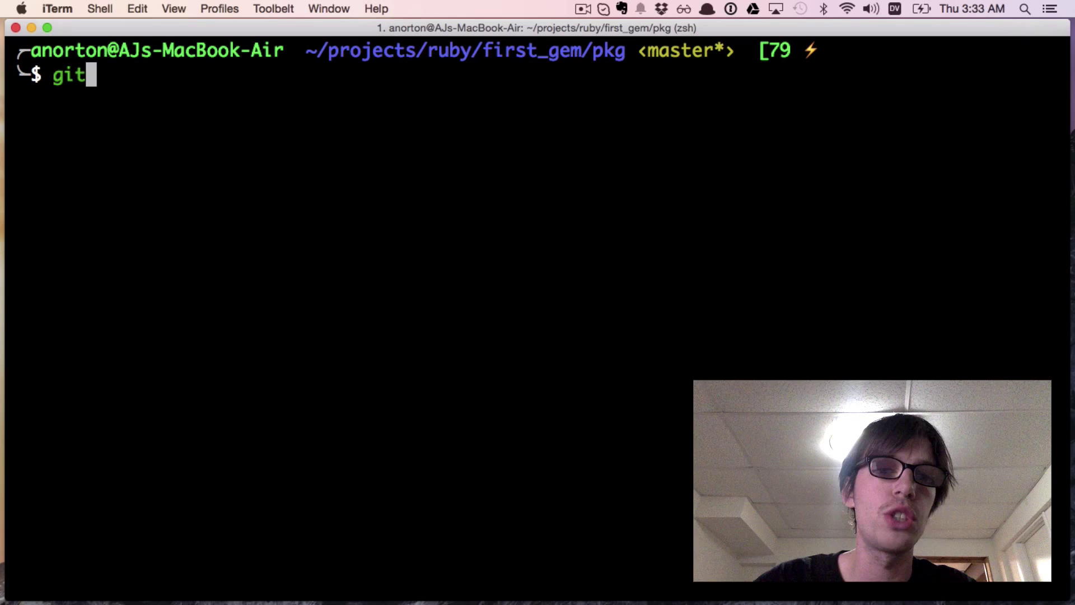
pyautogui.write('comm')
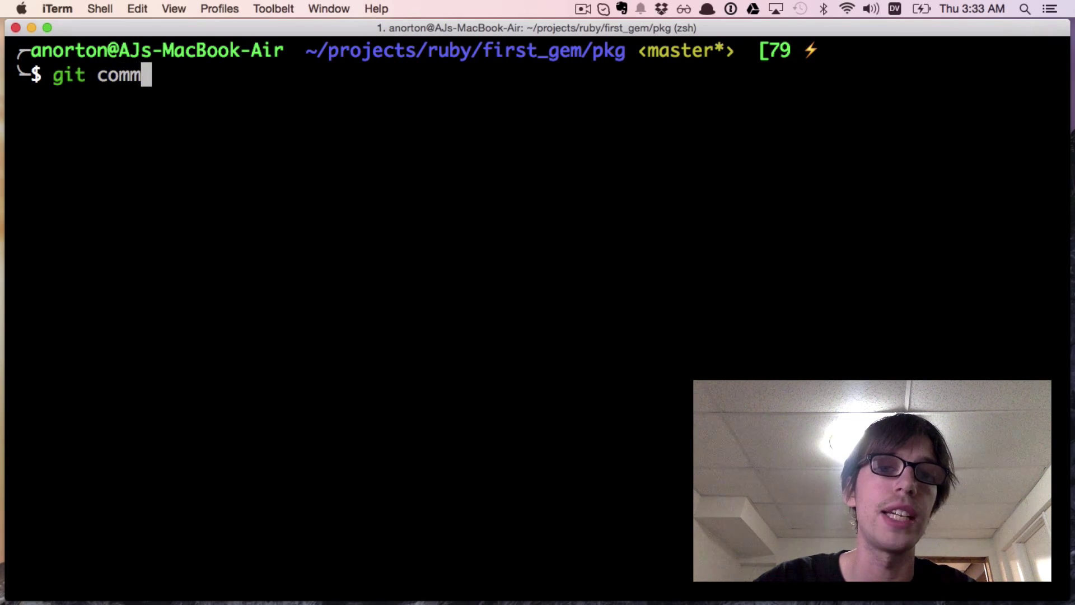
pyautogui.write('it -am "relea')
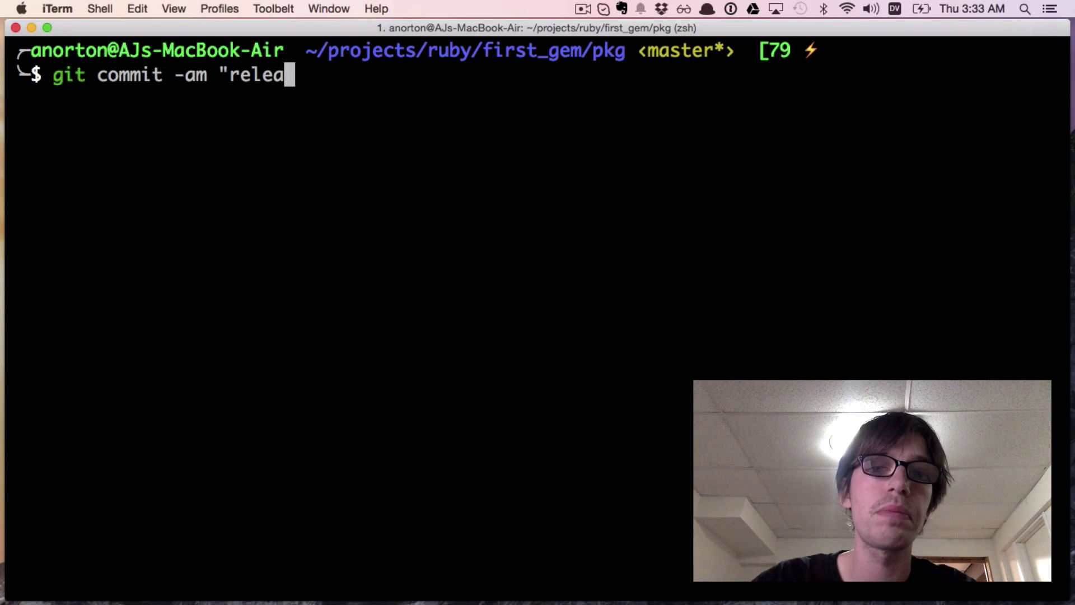
pyautogui.write('sing gem')
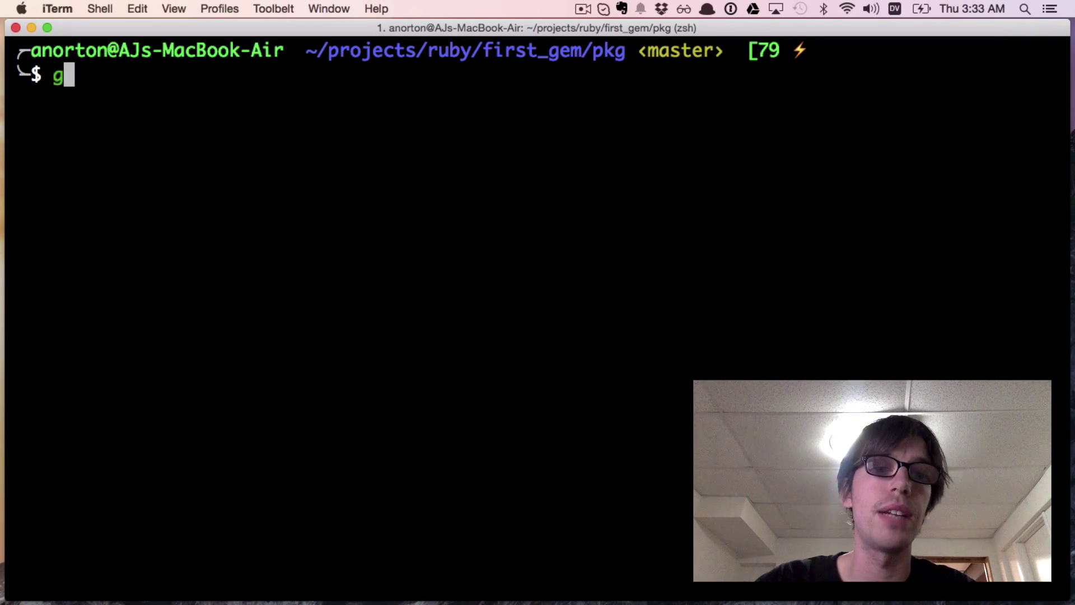
pyautogui.write('p')
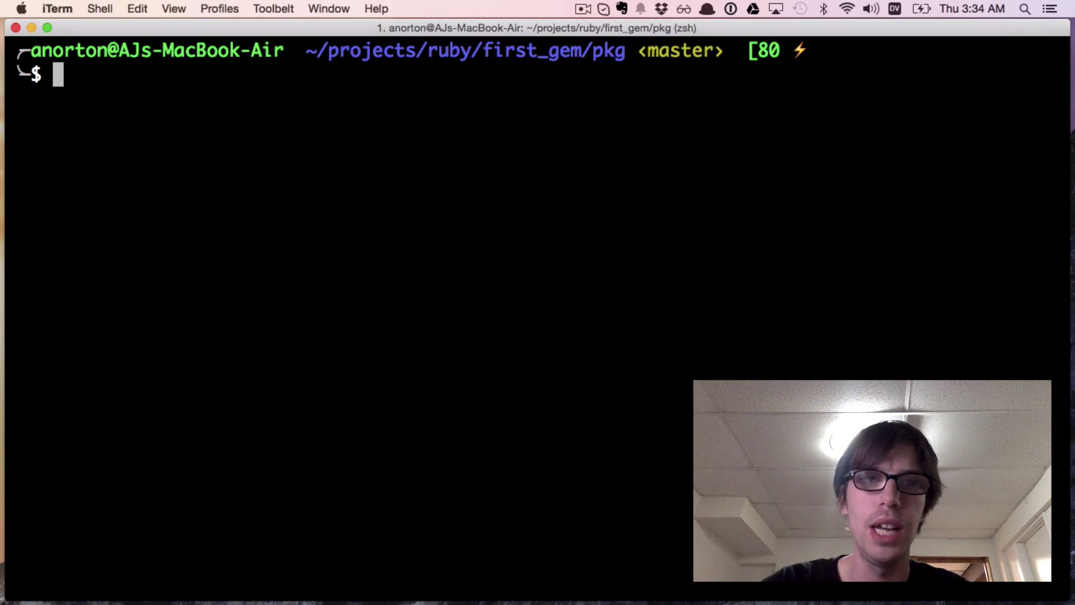
pyautogui.write('rake release')
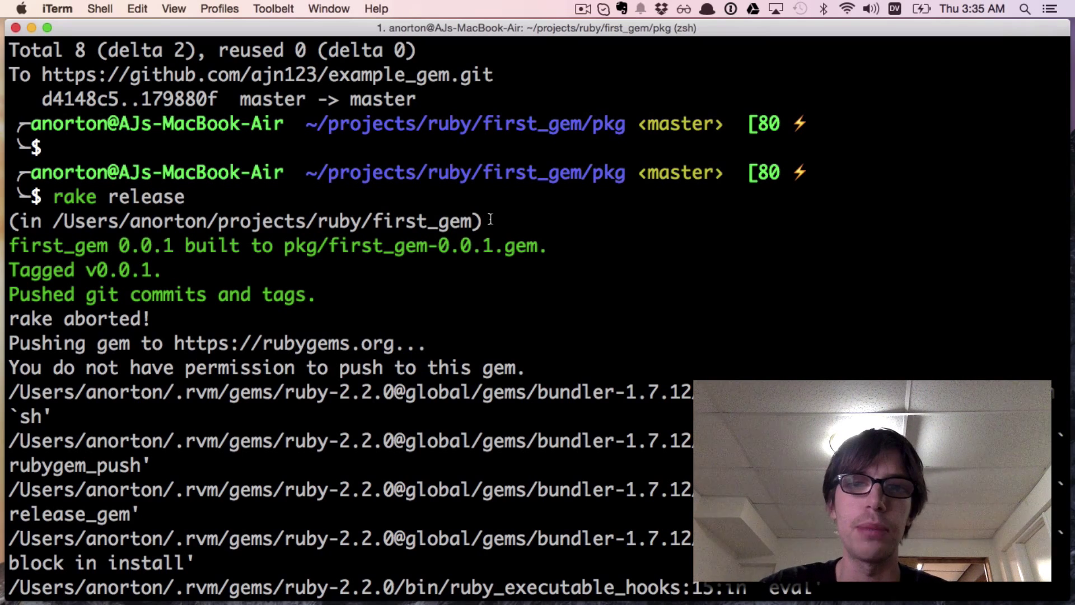
pyautogui.moveTo(397, 287)
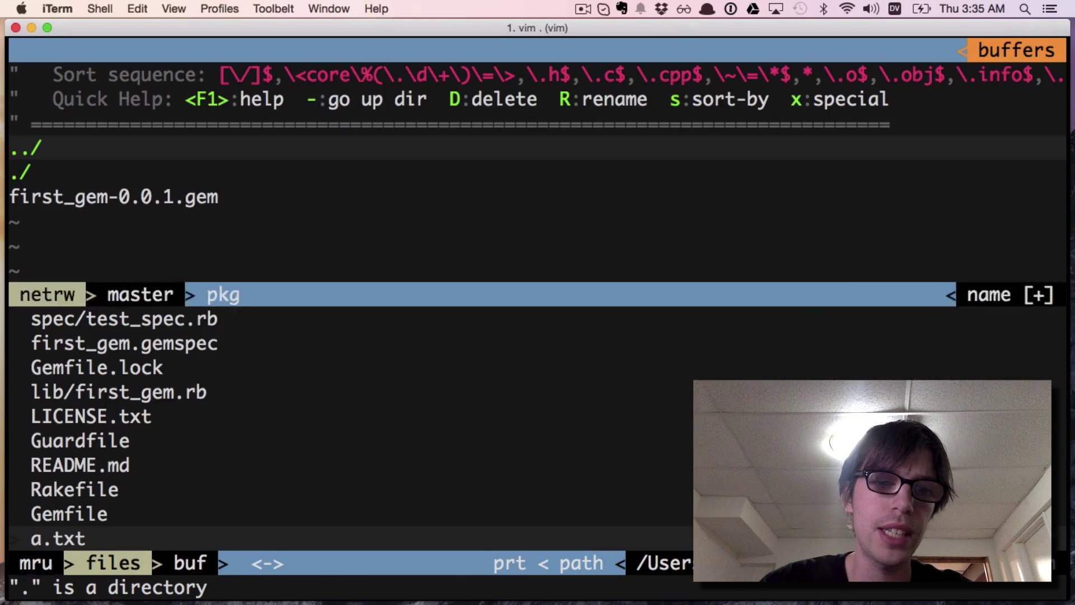
# - Append '_a' to the gem name in first_gem.gemspec and commit as 'changed gem name'
pyautogui.click(123, 343)
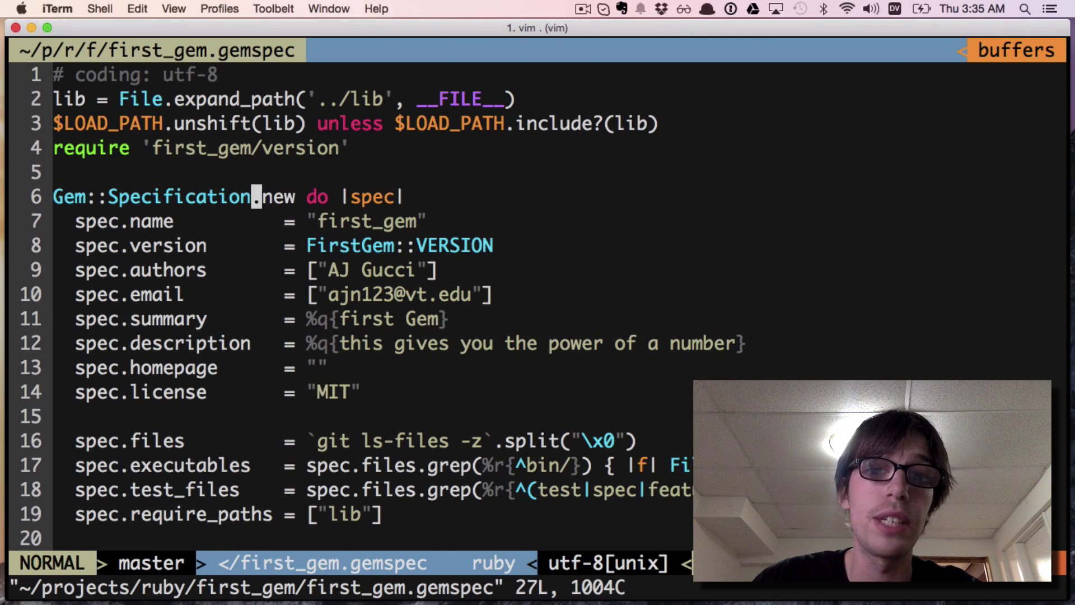
pyautogui.press('i')
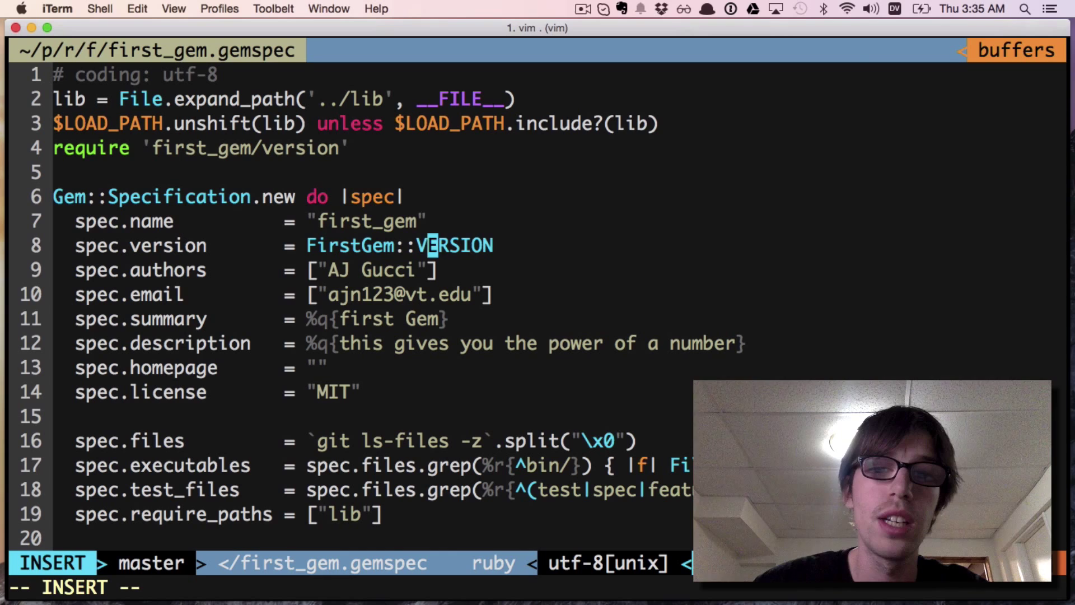
pyautogui.write('_a')
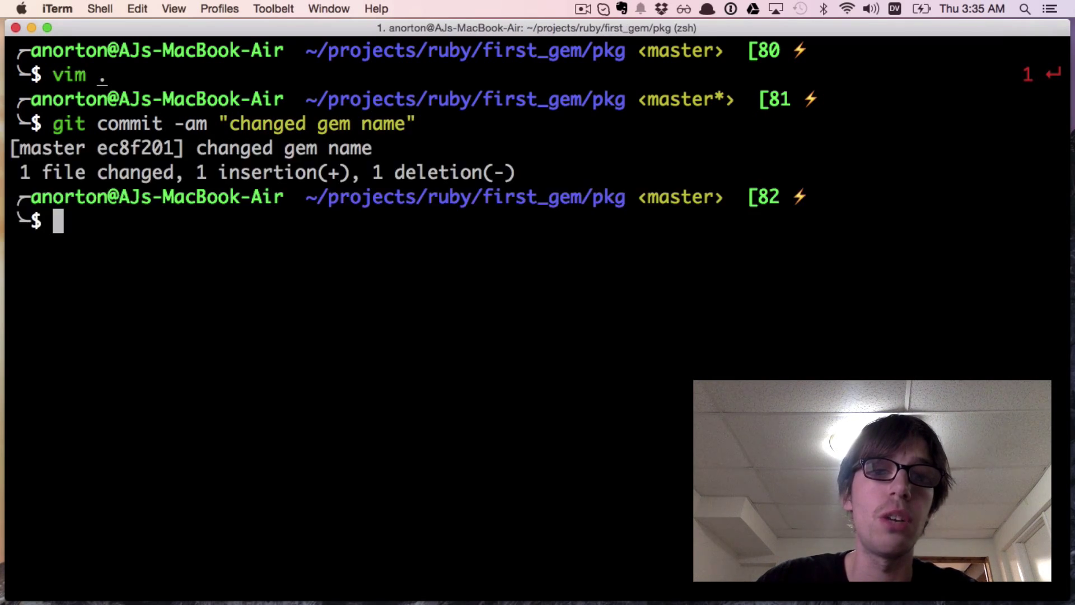
# - Push the renamed gem with gp, release first_gem_aj_rb 0.0.1 via rake release, and select its name
pyautogui.write('gp')
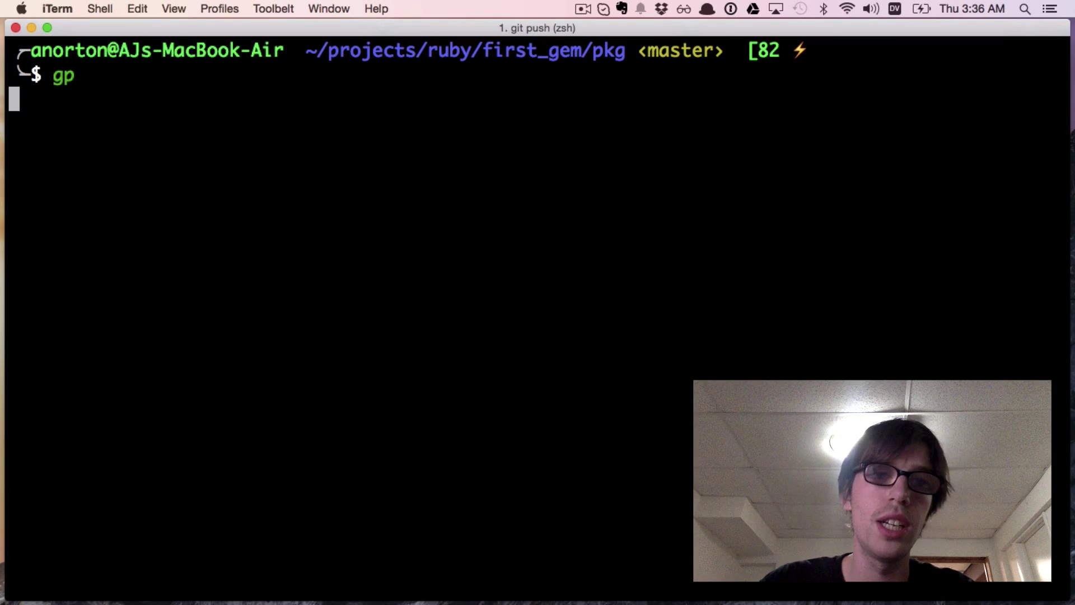
pyautogui.write('rake release')
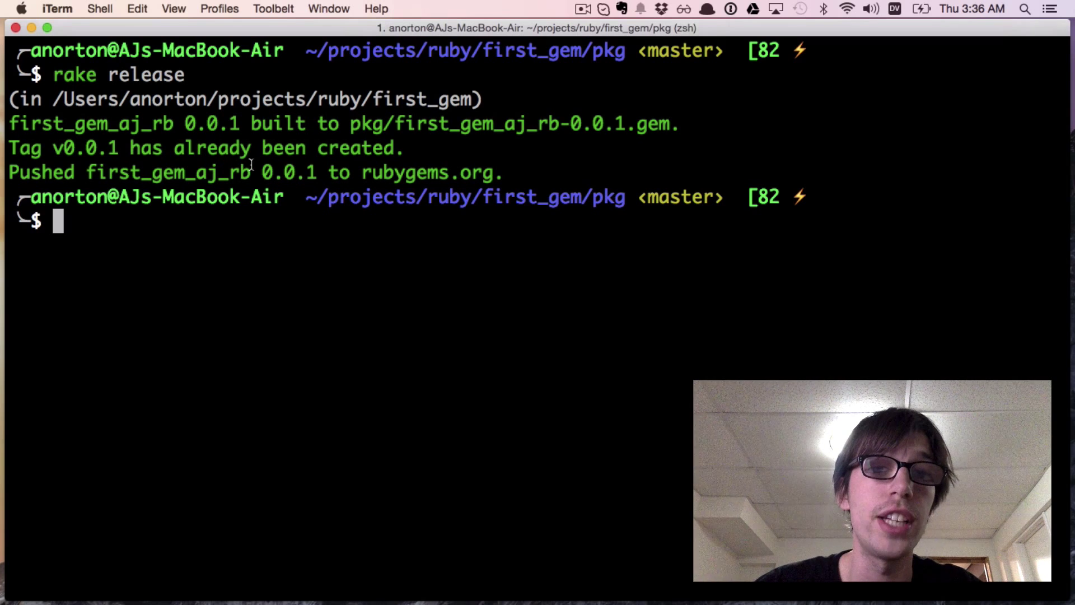
pyautogui.doubleClick(166, 172)
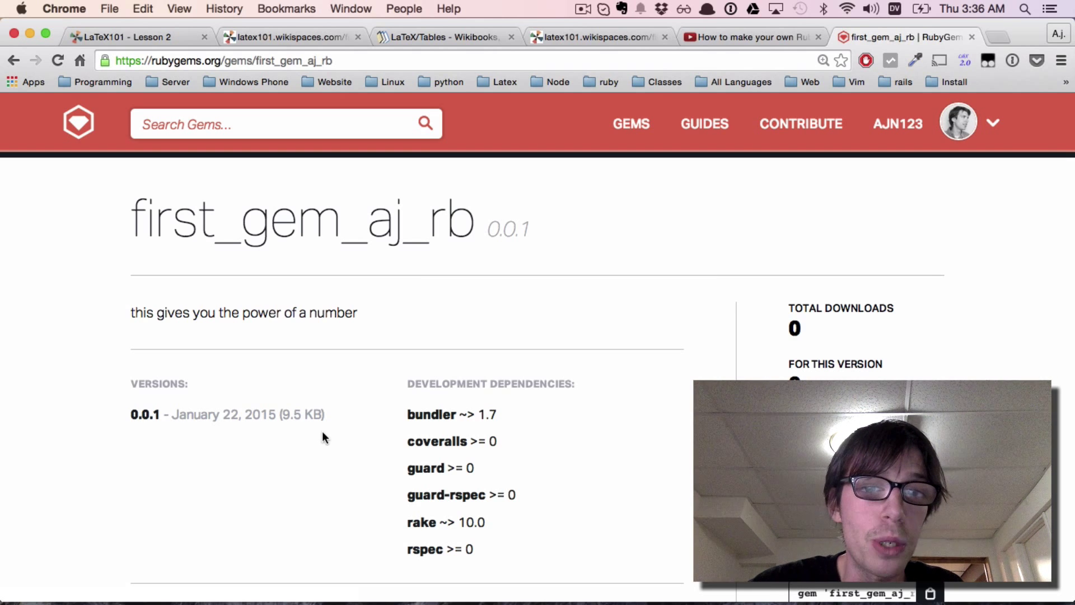
# - Scroll the first_gem_aj_rb 0.0.1 page to review its size, downloads and development dependencies
pyautogui.scroll(-3)
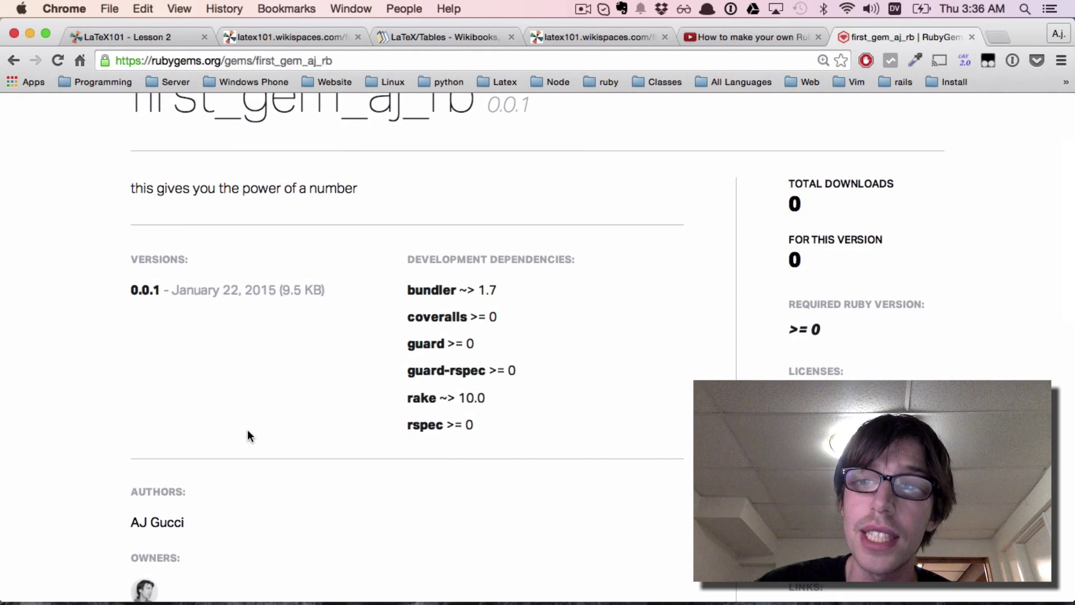
pyautogui.scroll(-3)
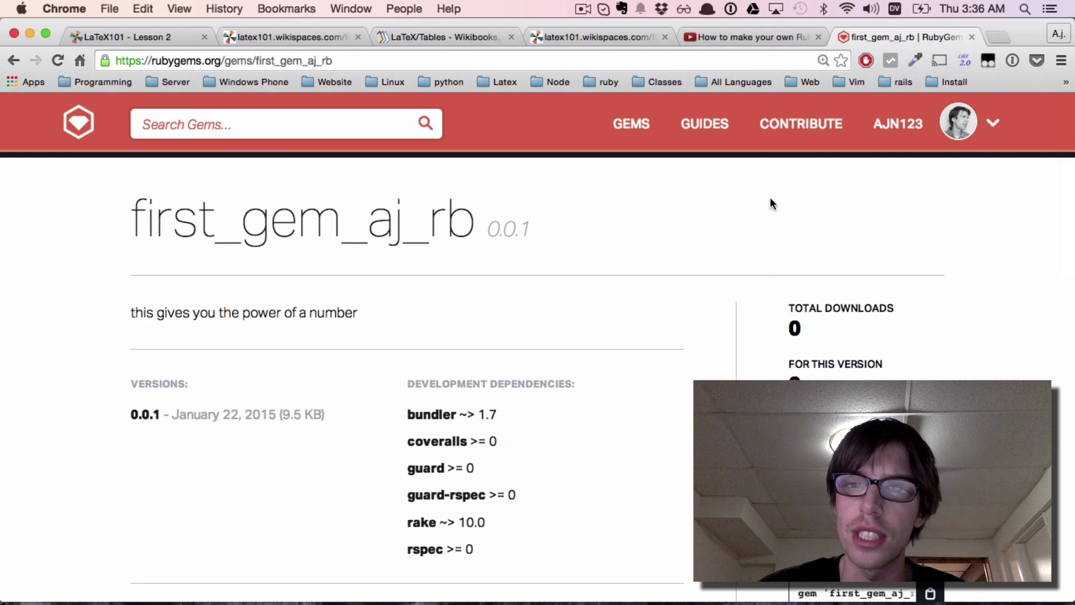
pyautogui.scroll(-3)
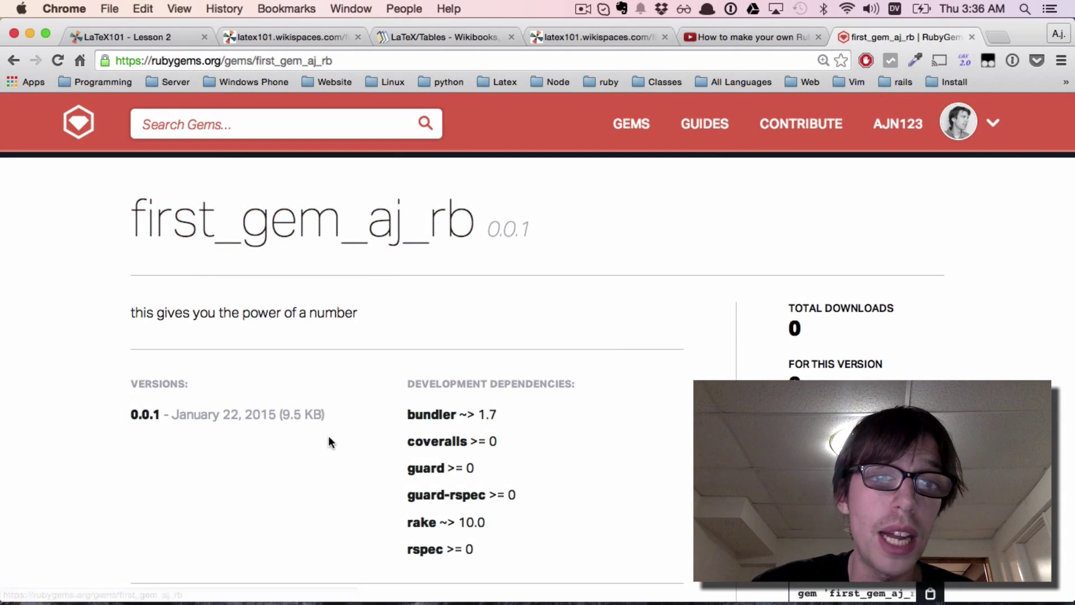
pyautogui.moveTo(199, 403)
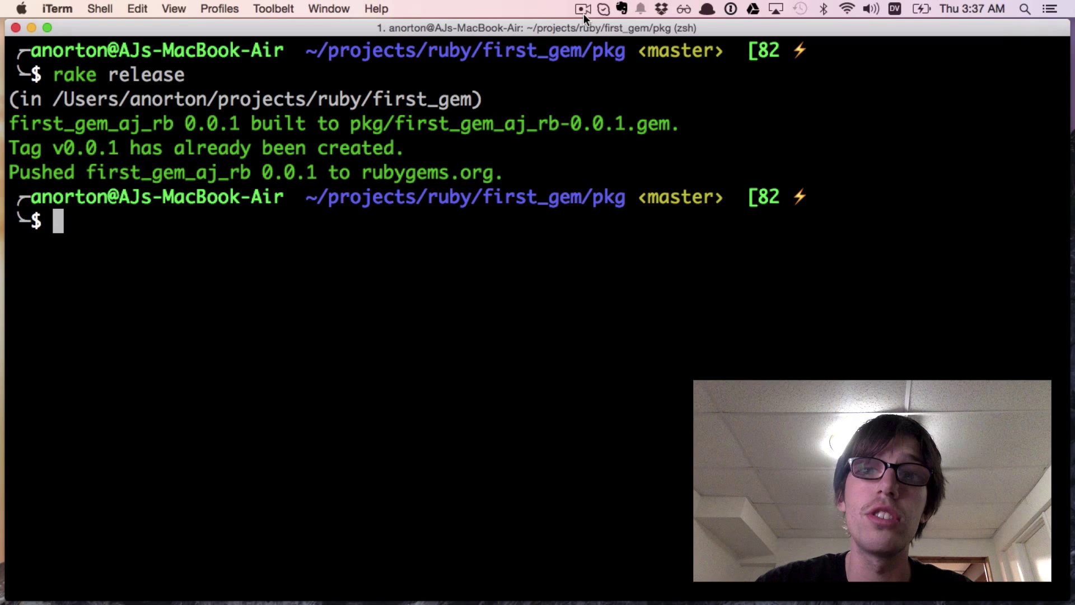
pyautogui.moveTo(555, 95)
pyautogui.write('g')
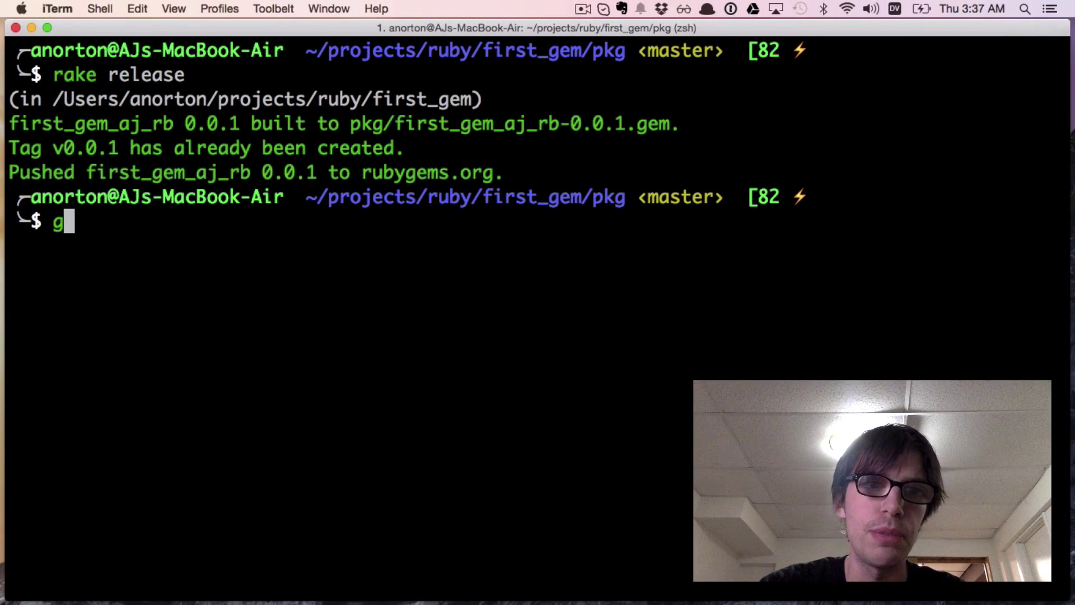
# - Begin typing 'gem install first_gem_aj_rb' at the iTerm prompt
pyautogui.write('em instal')
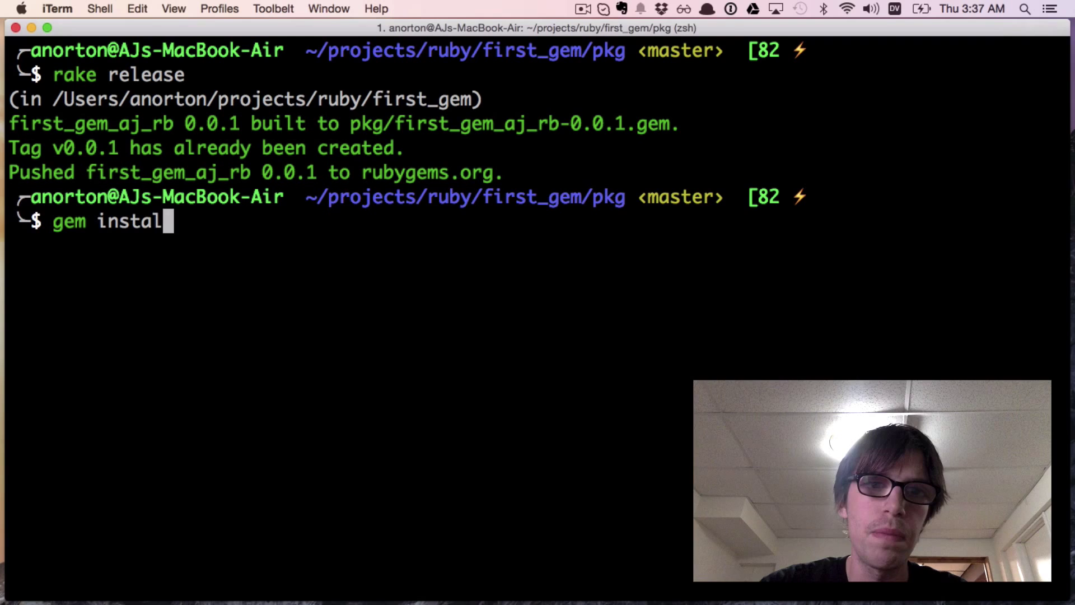